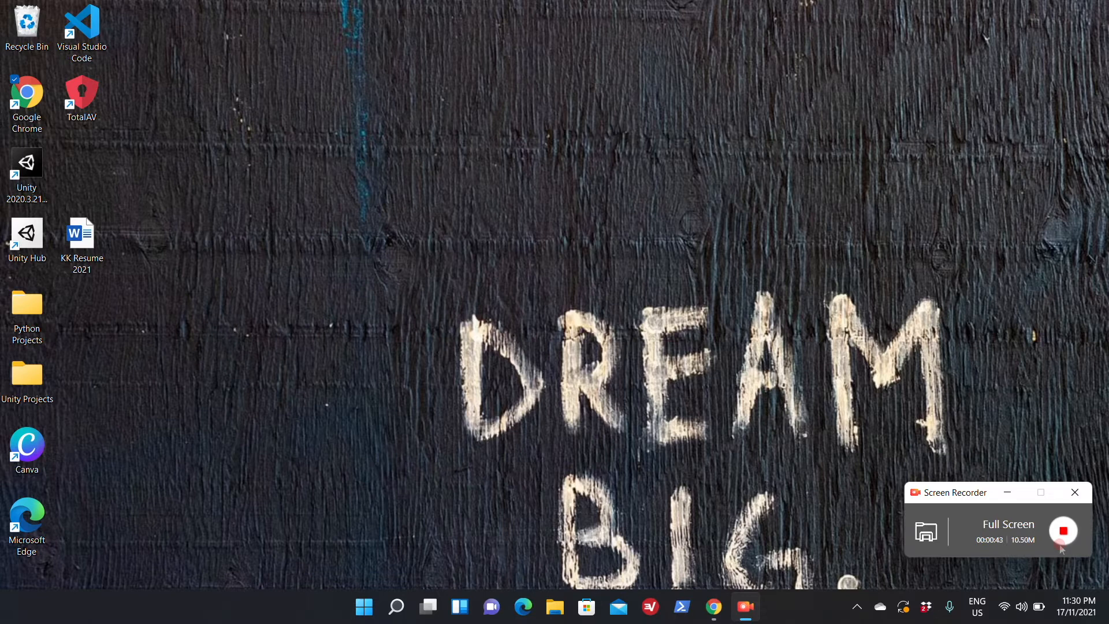
pyautogui.moveTo(834, 614)
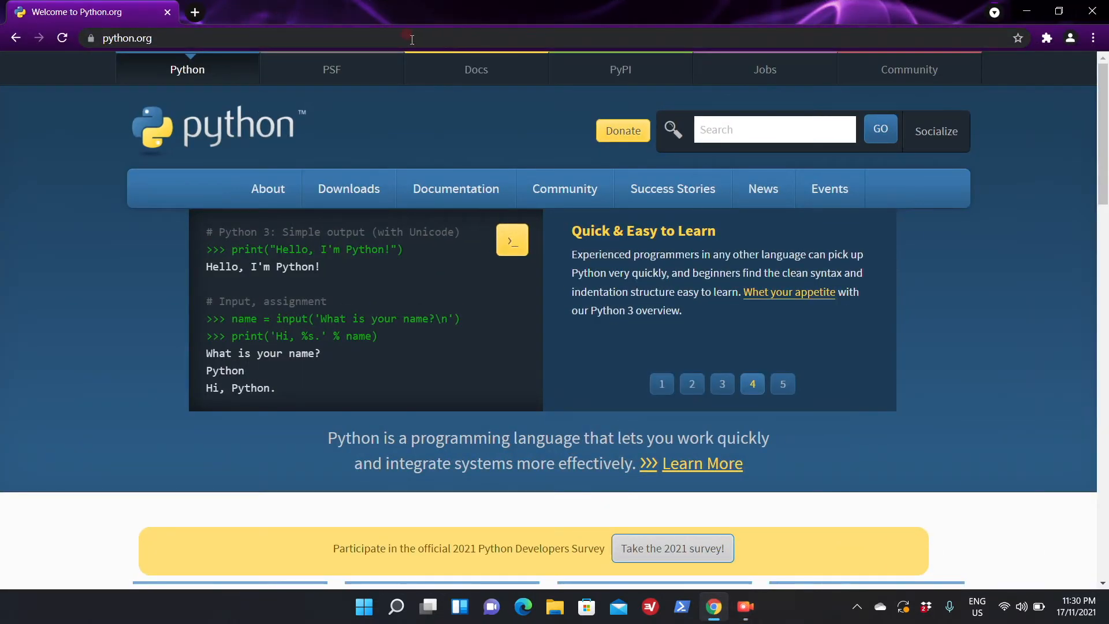
# - Search Google for the word 'google' from the Chrome address bar
pyautogui.write('google.com/search?q=google&oq=goog&aqs=chrome')
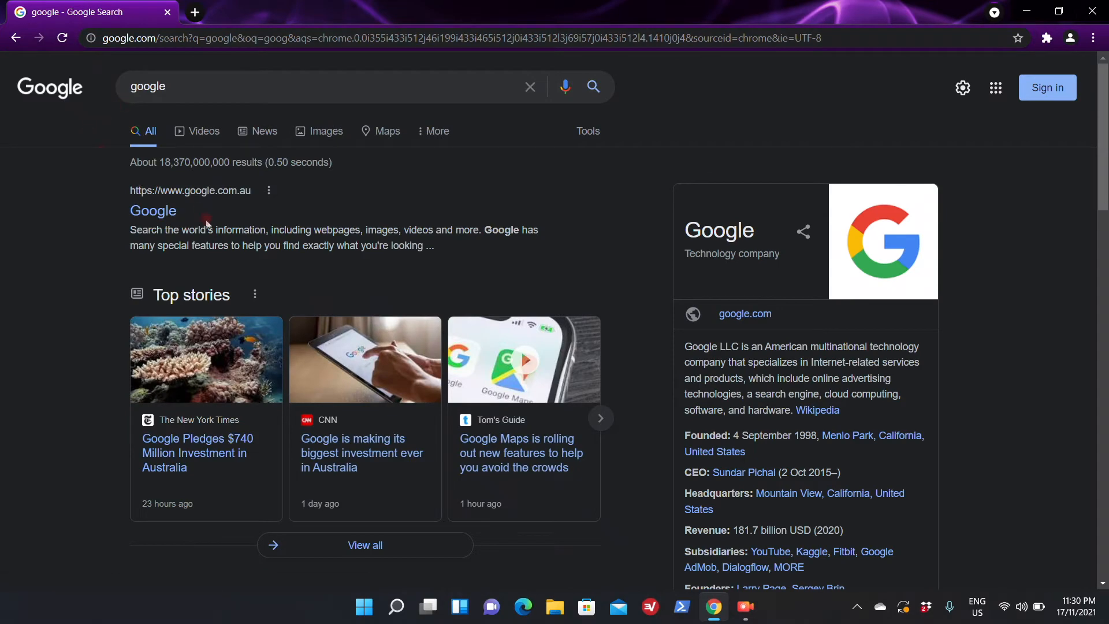
# - Search Google for 'python' via the suggestion and scroll to the Python.org result
pyautogui.click(16, 37)
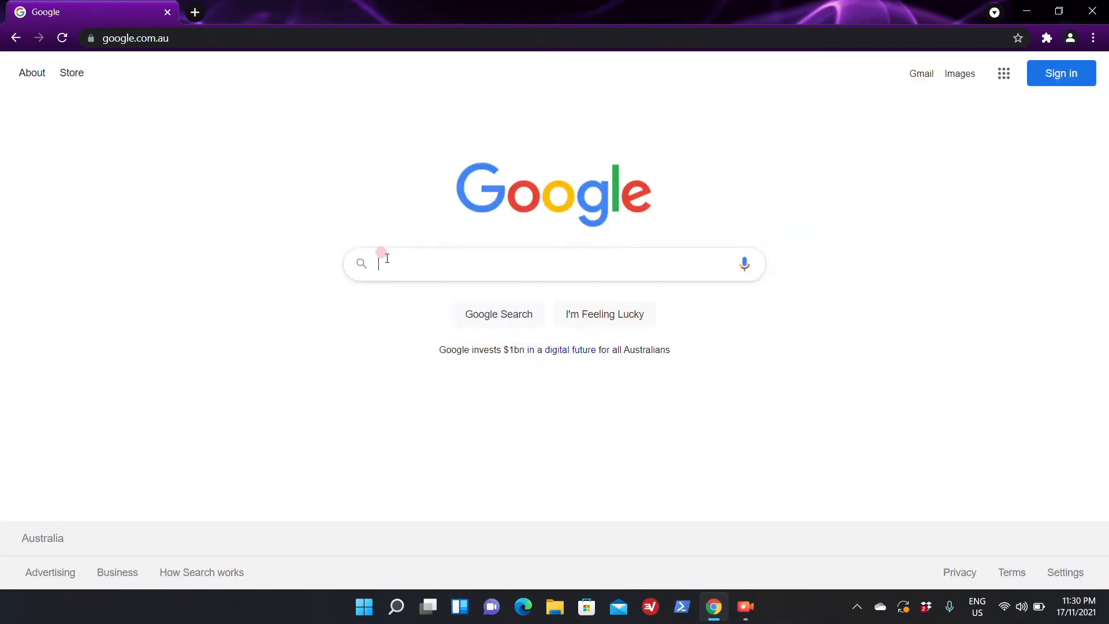
pyautogui.write('pyth')
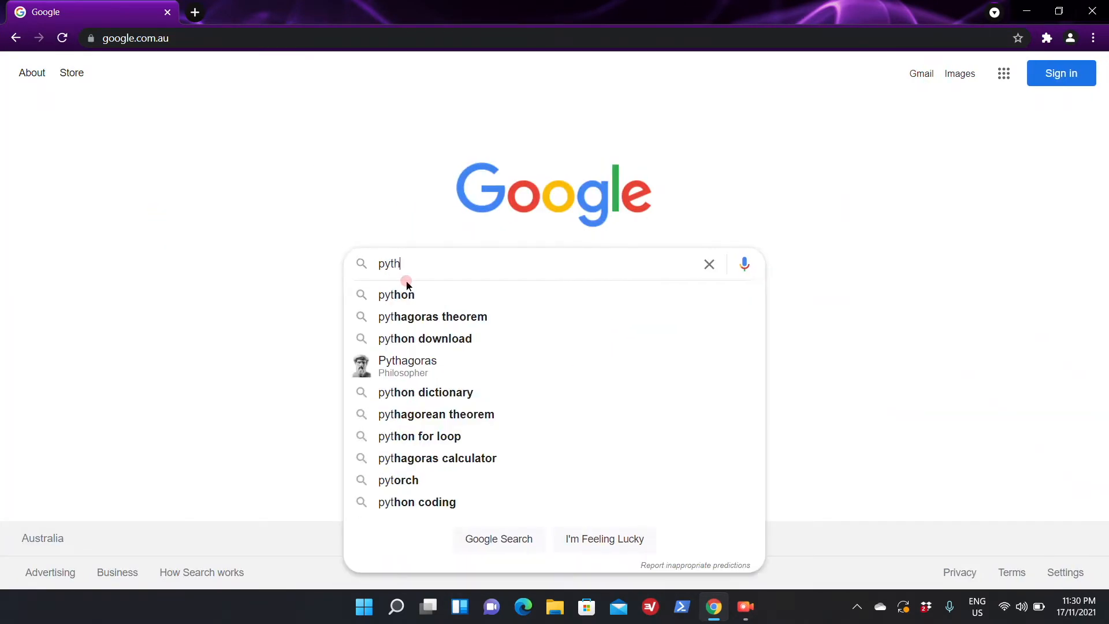
pyautogui.click(395, 294)
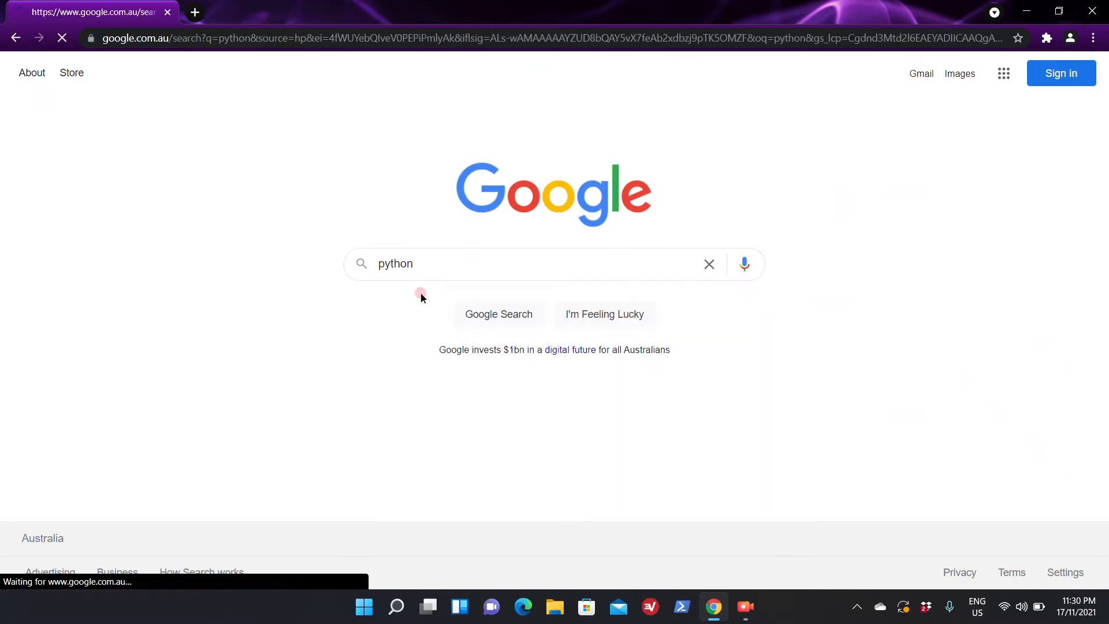
pyautogui.click(498, 315)
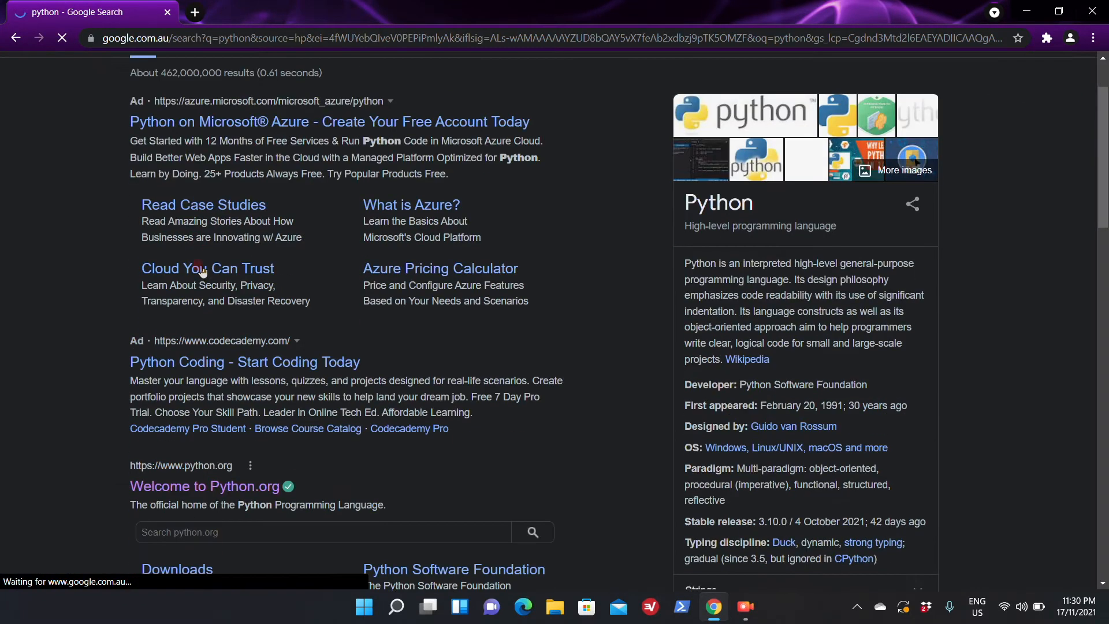
pyautogui.scroll(-3)
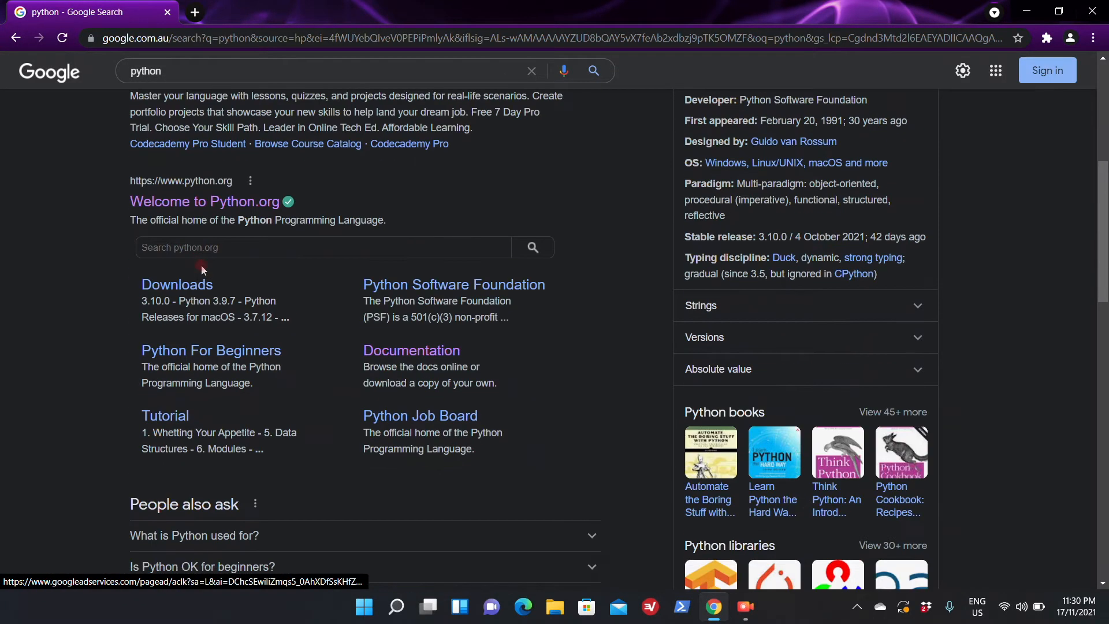
pyautogui.moveTo(223, 206)
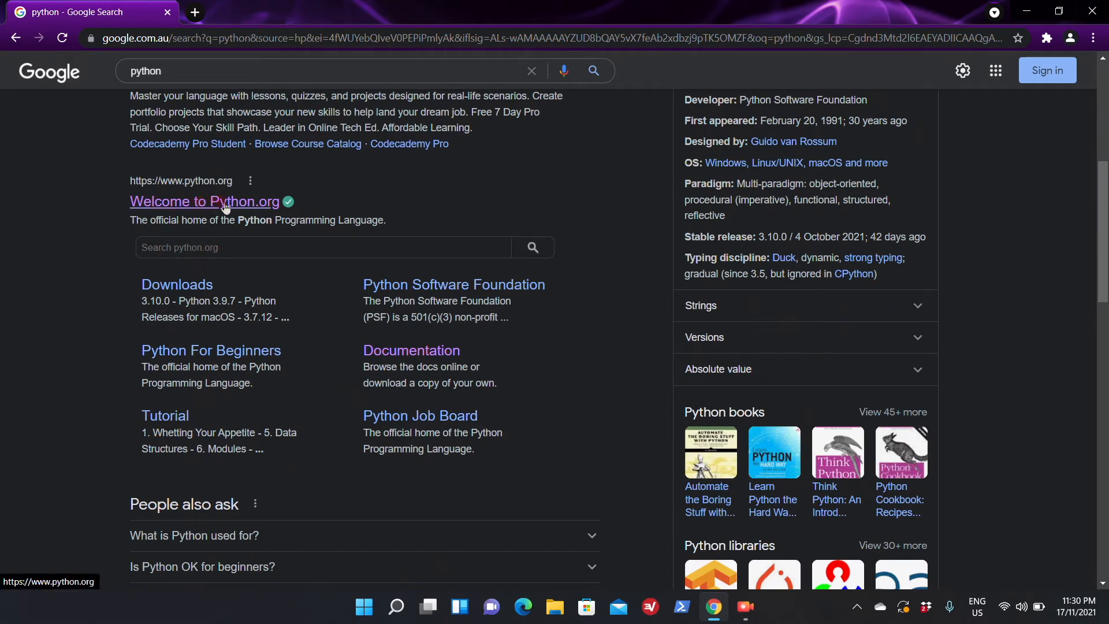
# - Go to Python.org and reveal the Downloads menu offering Python 3.10.0 for Windows
pyautogui.click(204, 201)
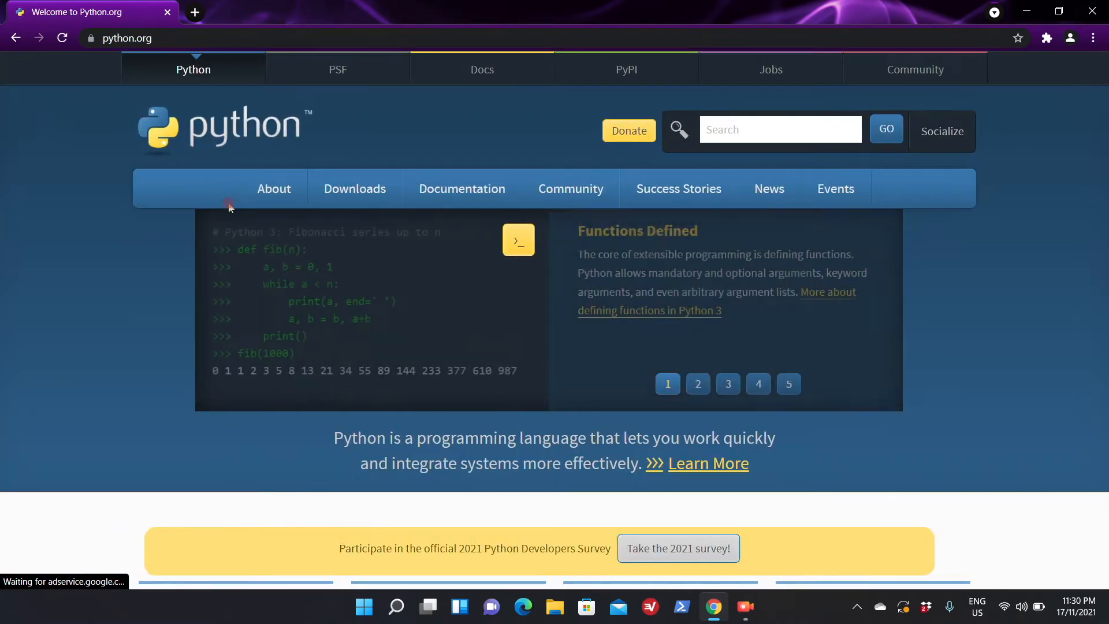
pyautogui.click(354, 189)
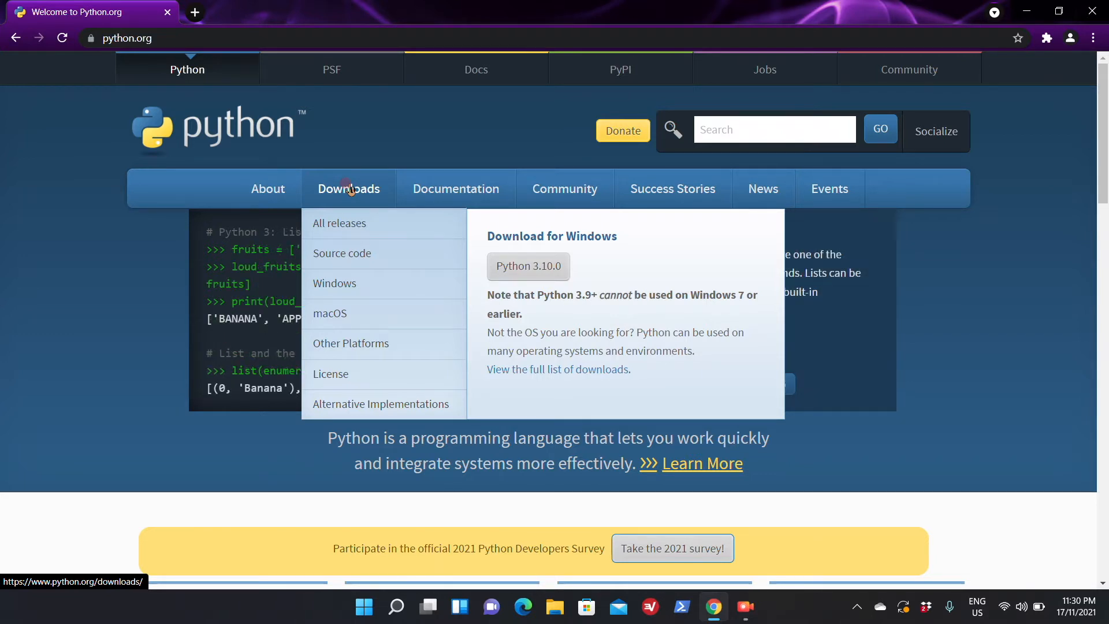
pyautogui.moveTo(370, 196)
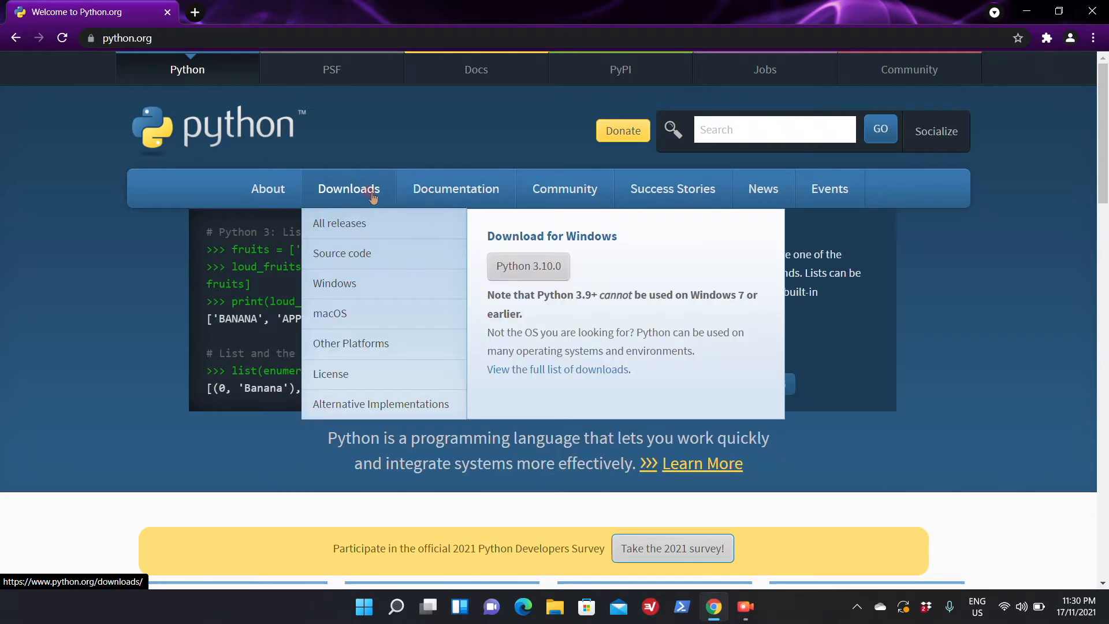
pyautogui.moveTo(510, 286)
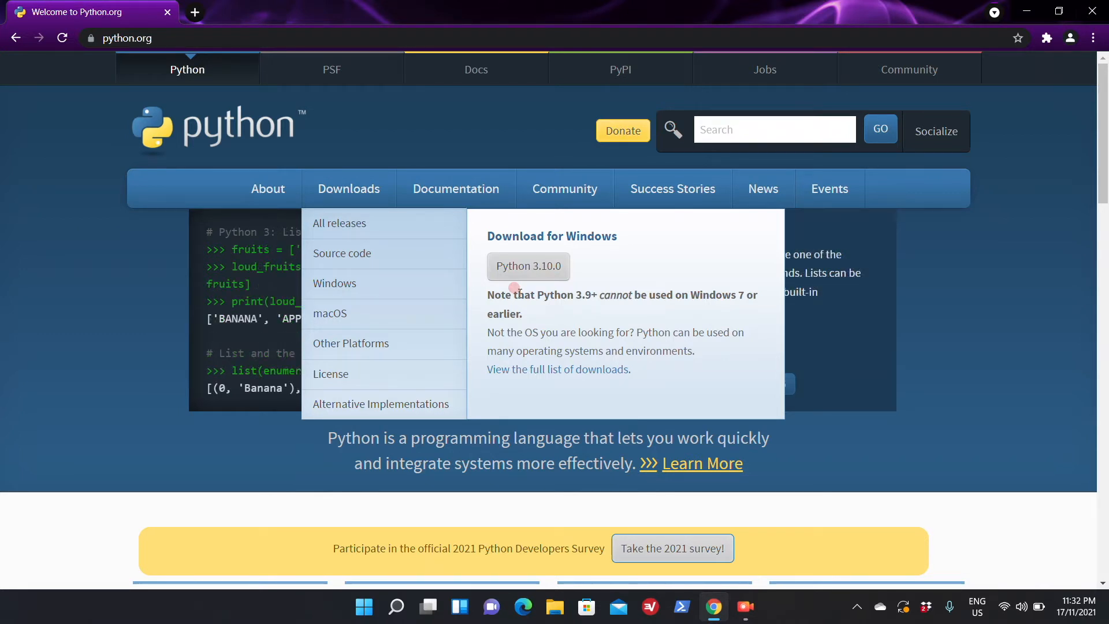
pyautogui.moveTo(622, 130)
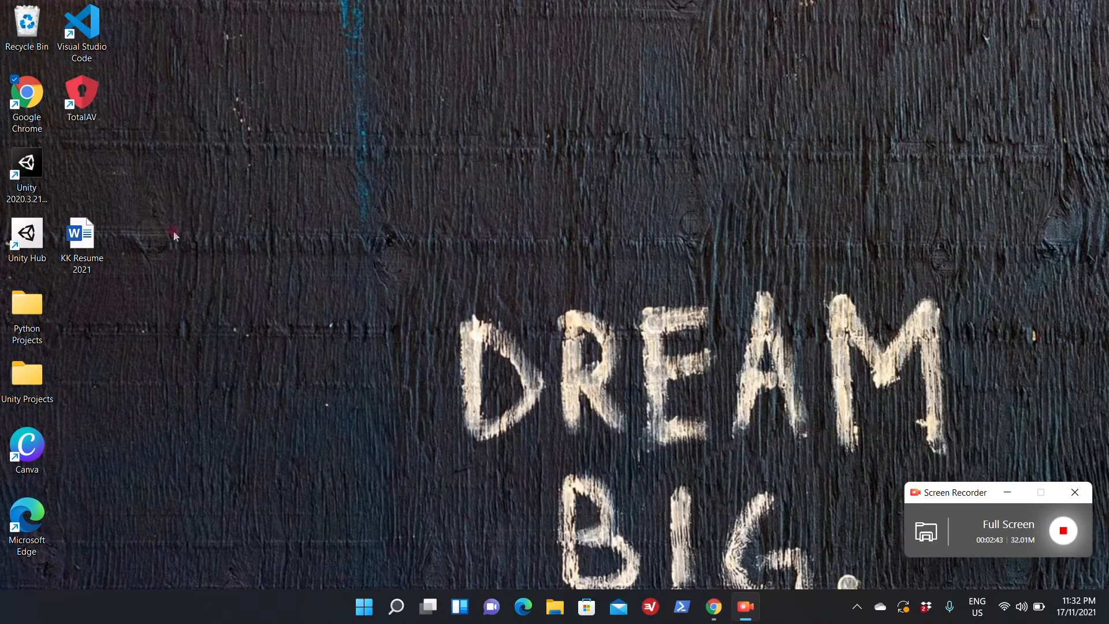
pyautogui.moveTo(197, 196)
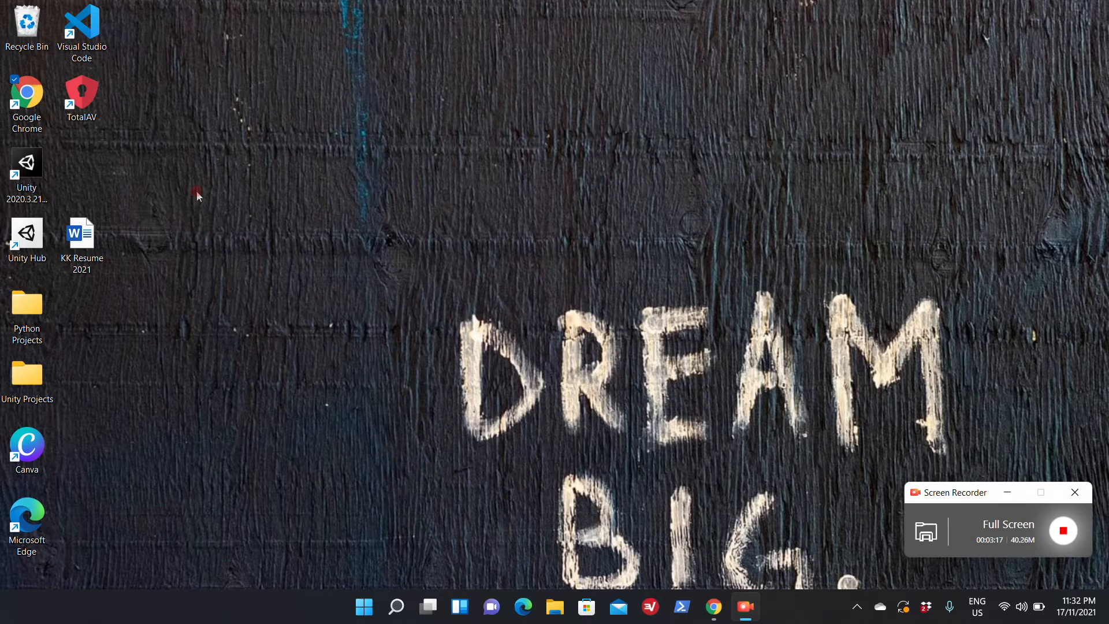
pyautogui.moveTo(141, 39)
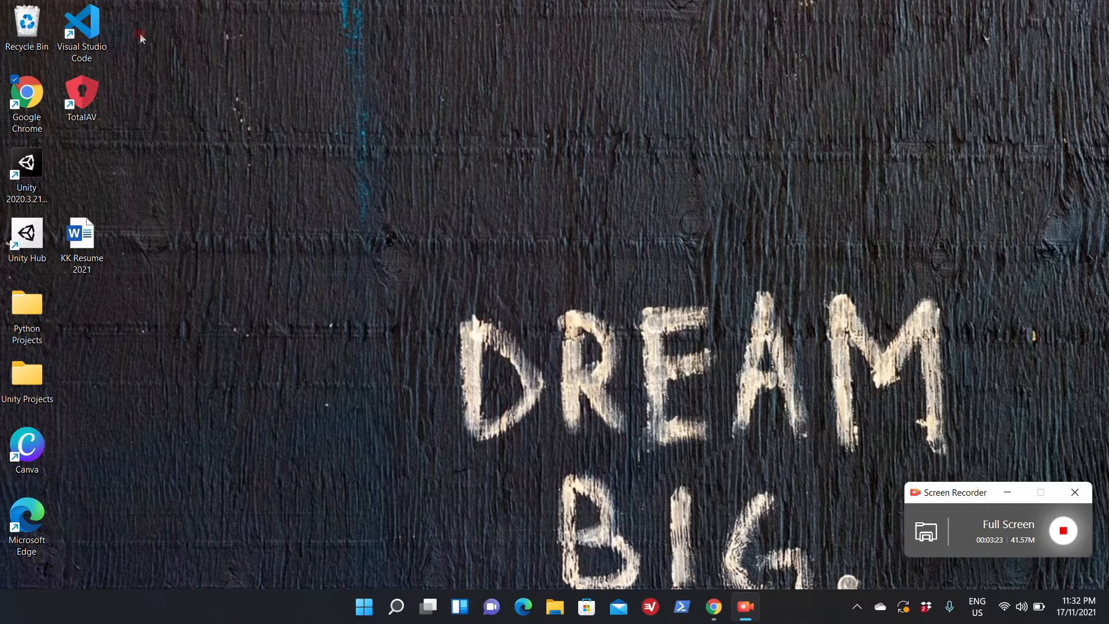
# - Launch Visual Studio Code from its desktop shortcut
pyautogui.click(82, 27)
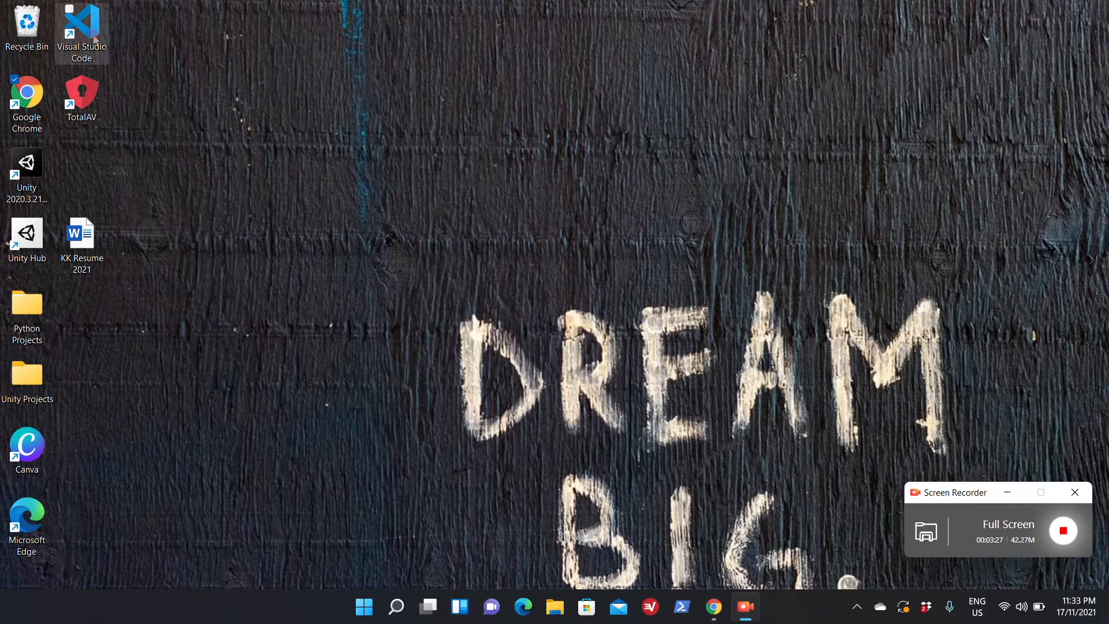
pyautogui.moveTo(222, 92)
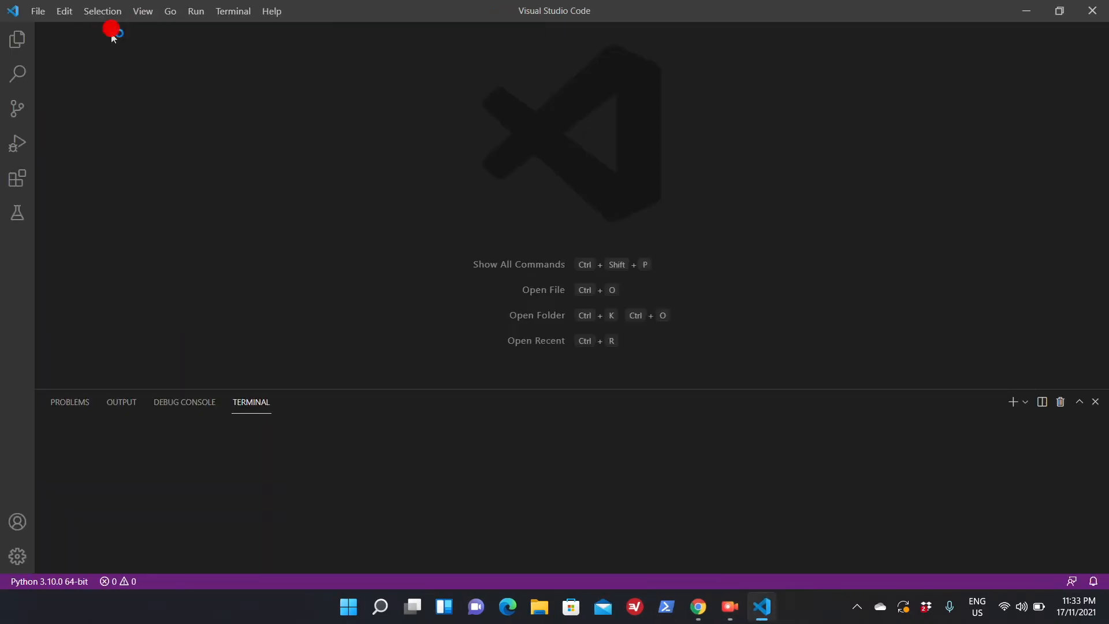
pyautogui.moveTo(326, 475)
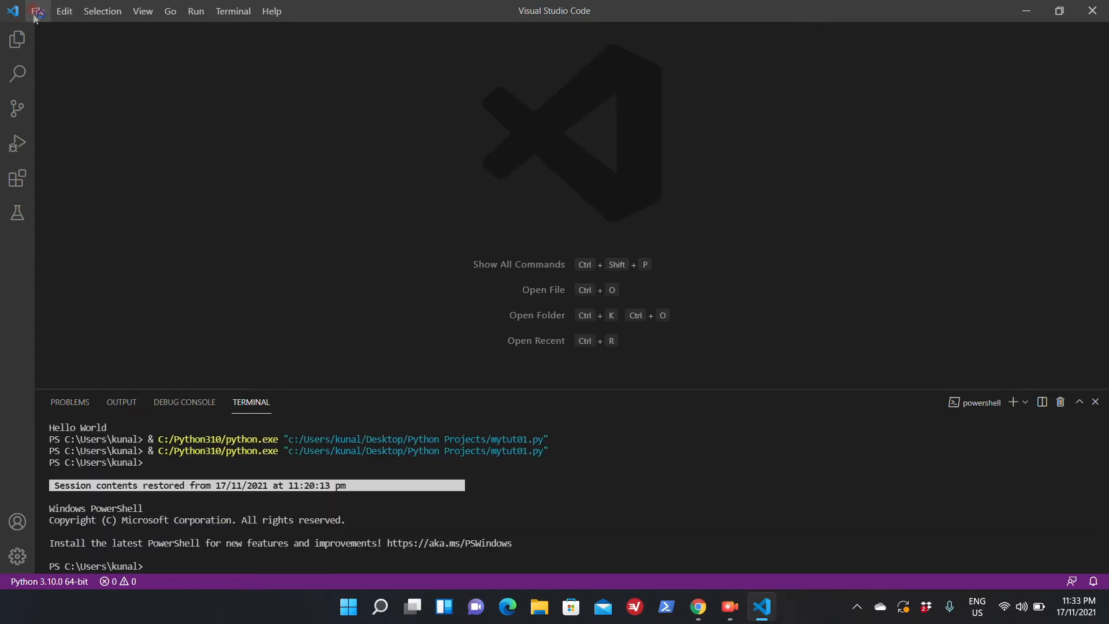
# - Start a new file from the File menu and name it mywindowstut01.py
pyautogui.click(37, 10)
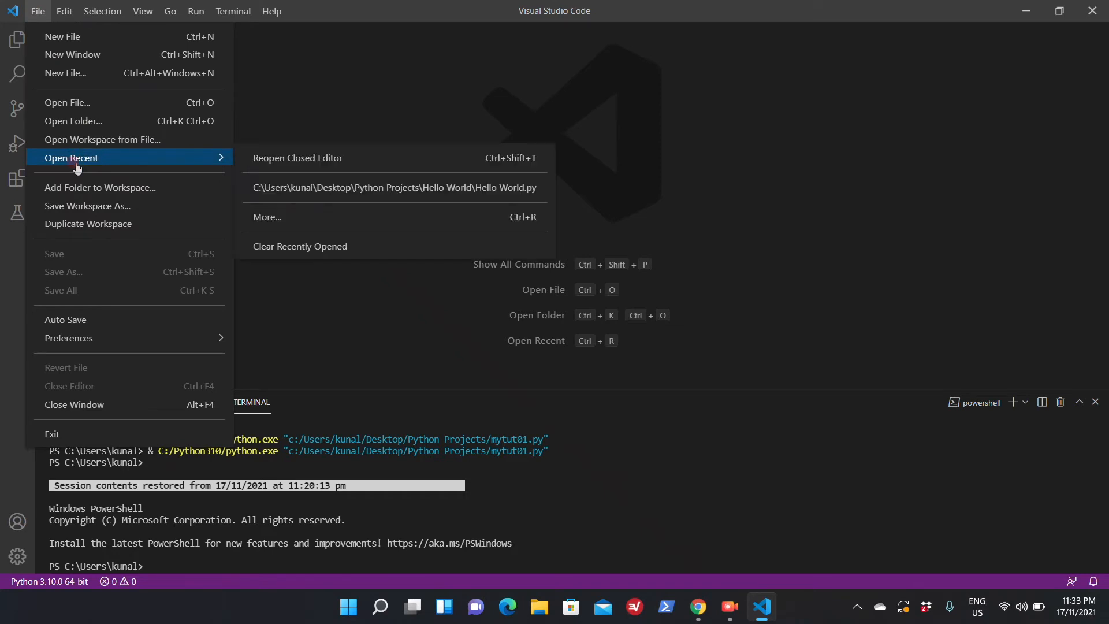
pyautogui.click(65, 72)
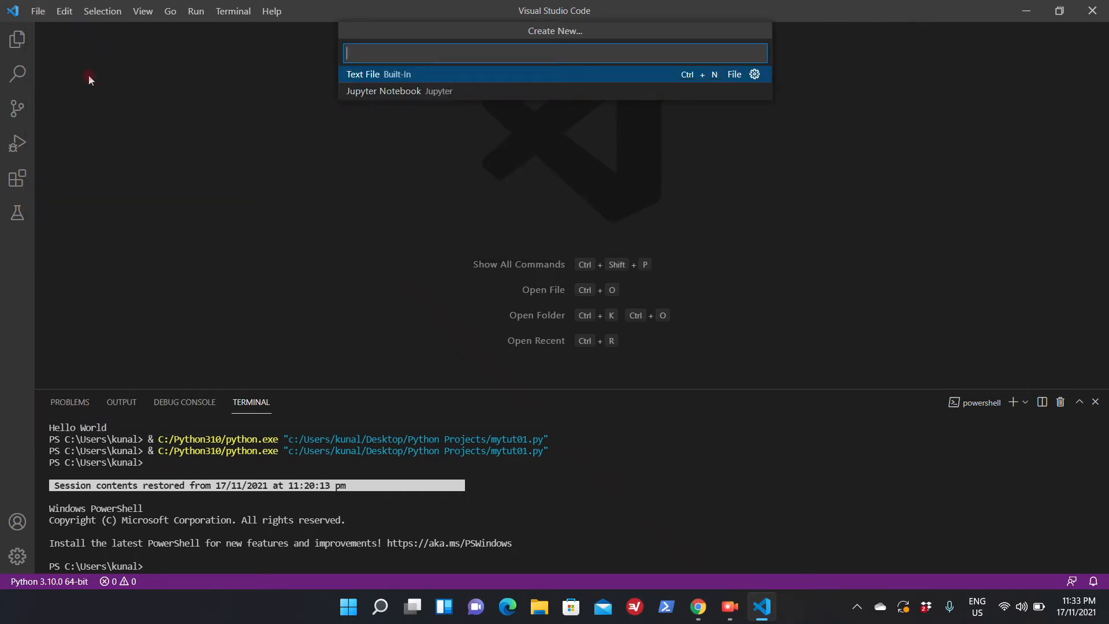
pyautogui.write('my')
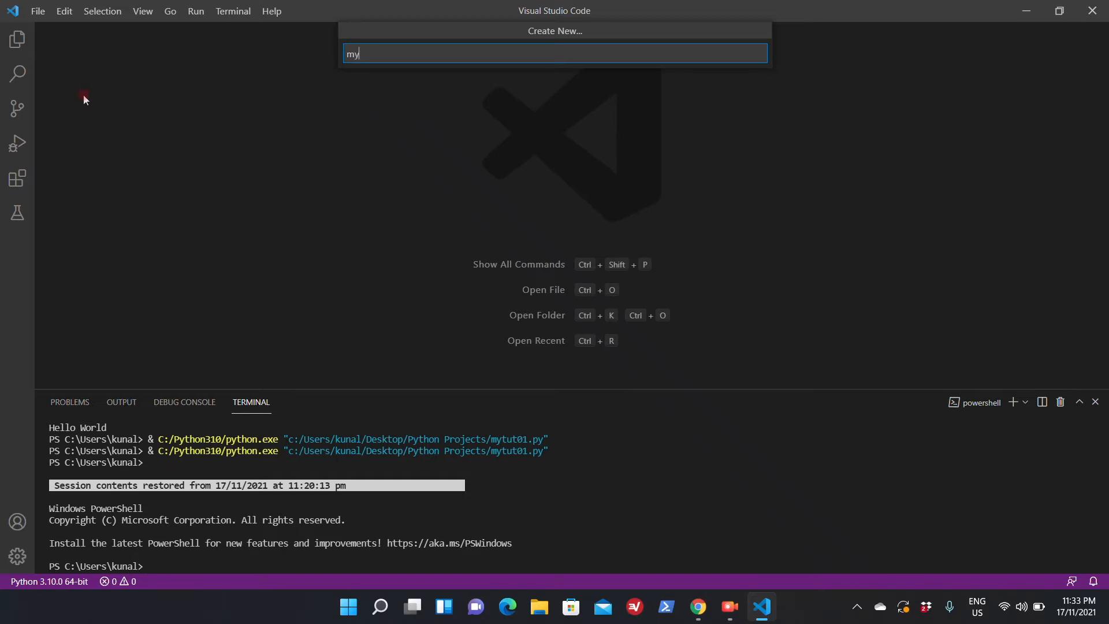
pyautogui.write('window')
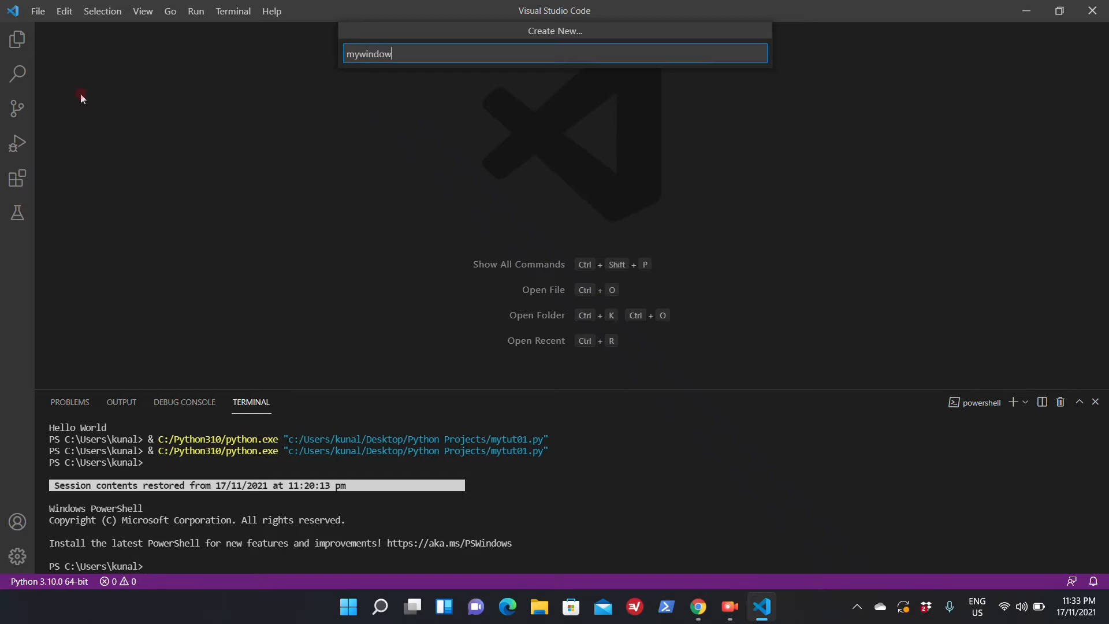
pyautogui.write('tut')
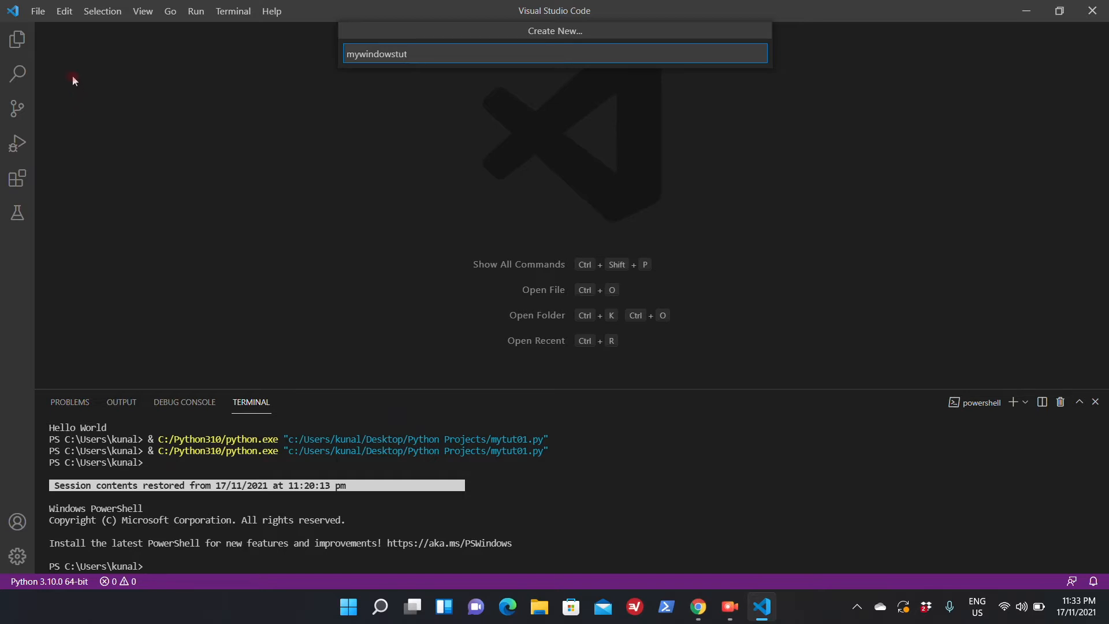
pyautogui.write('01.')
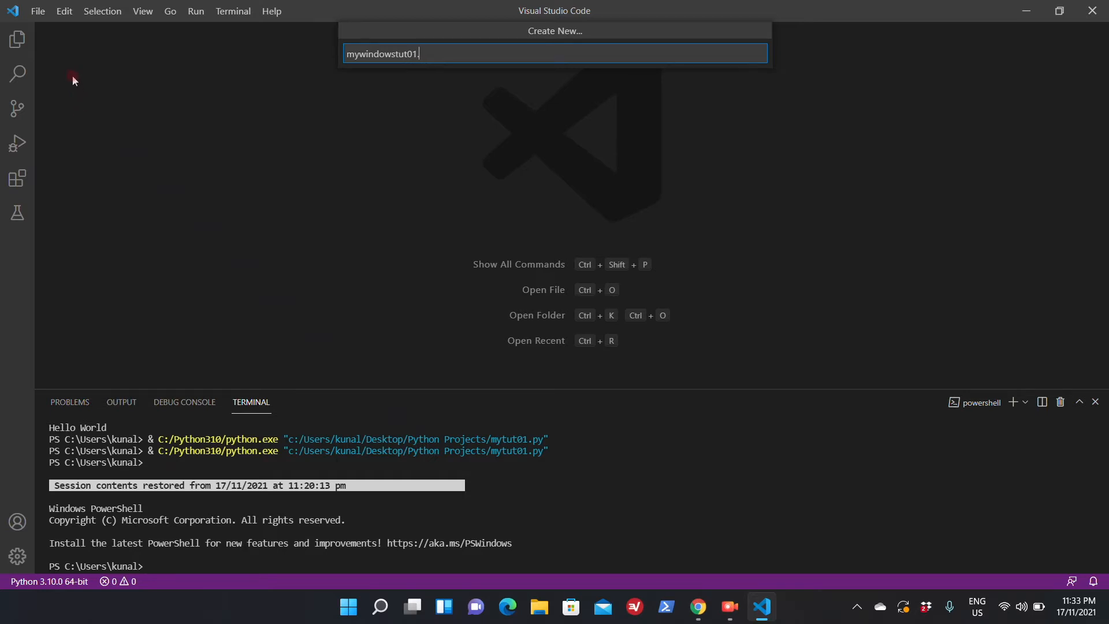
pyautogui.write('py')
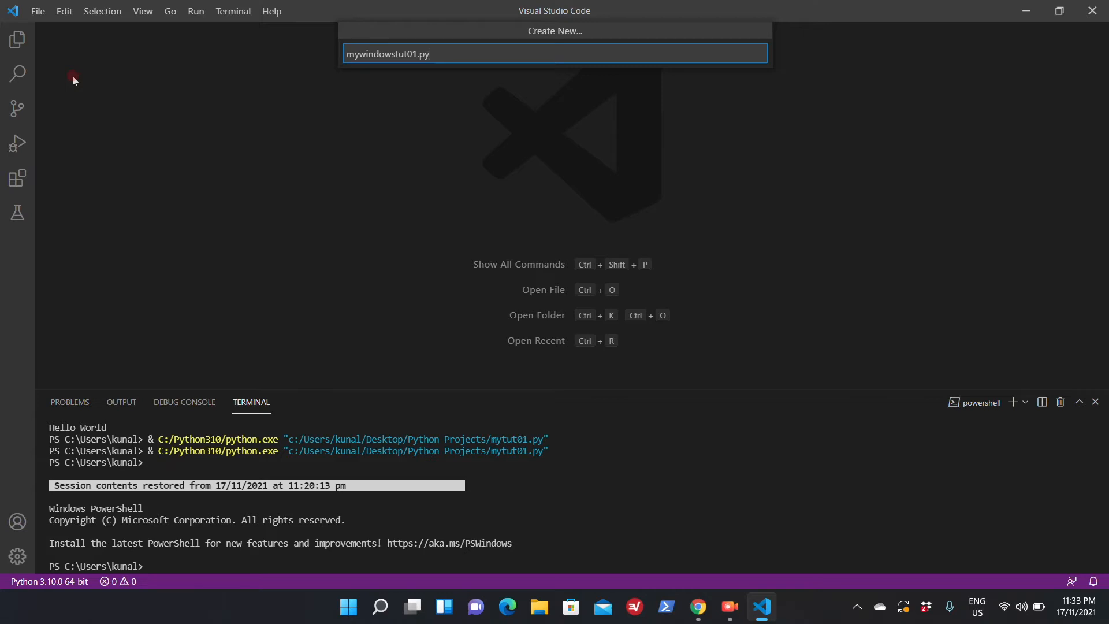
pyautogui.press('Escape')
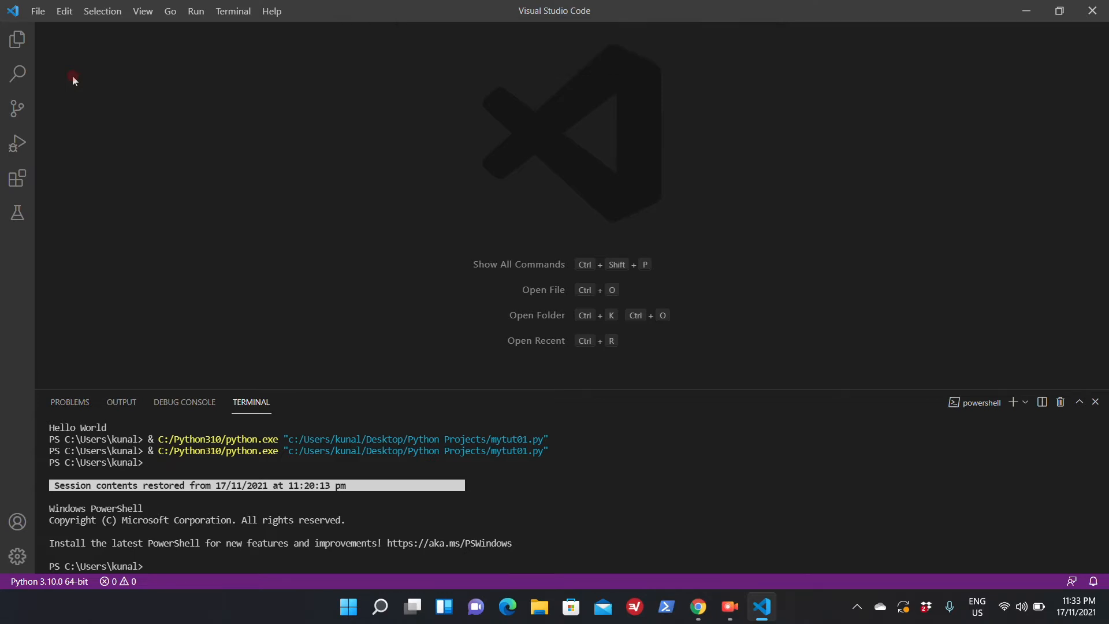
pyautogui.moveTo(143, 10)
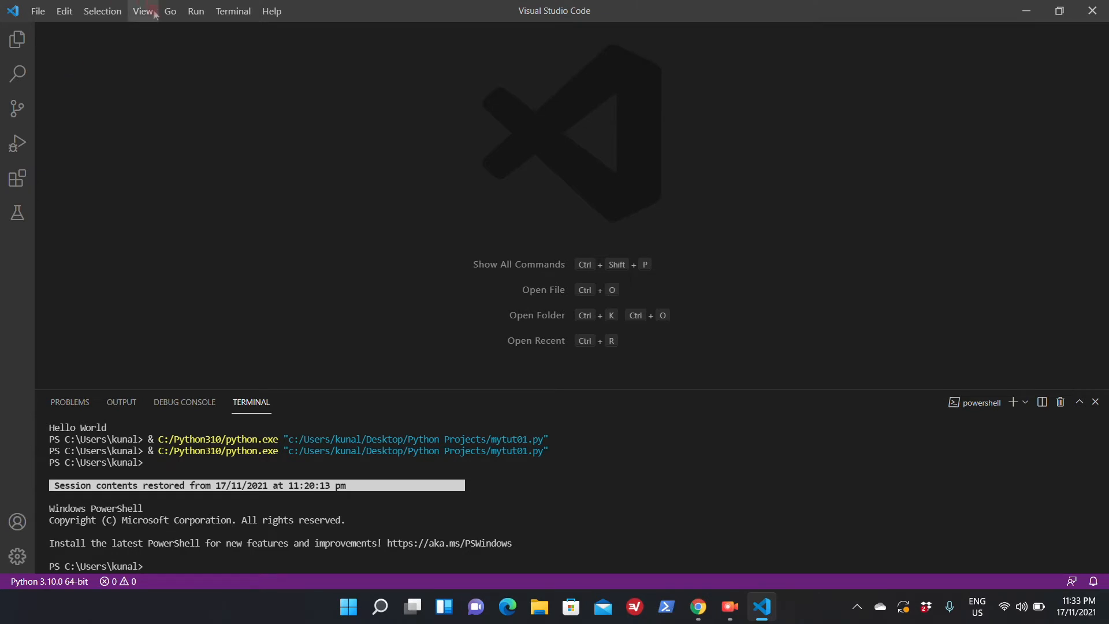
pyautogui.moveTo(37, 11)
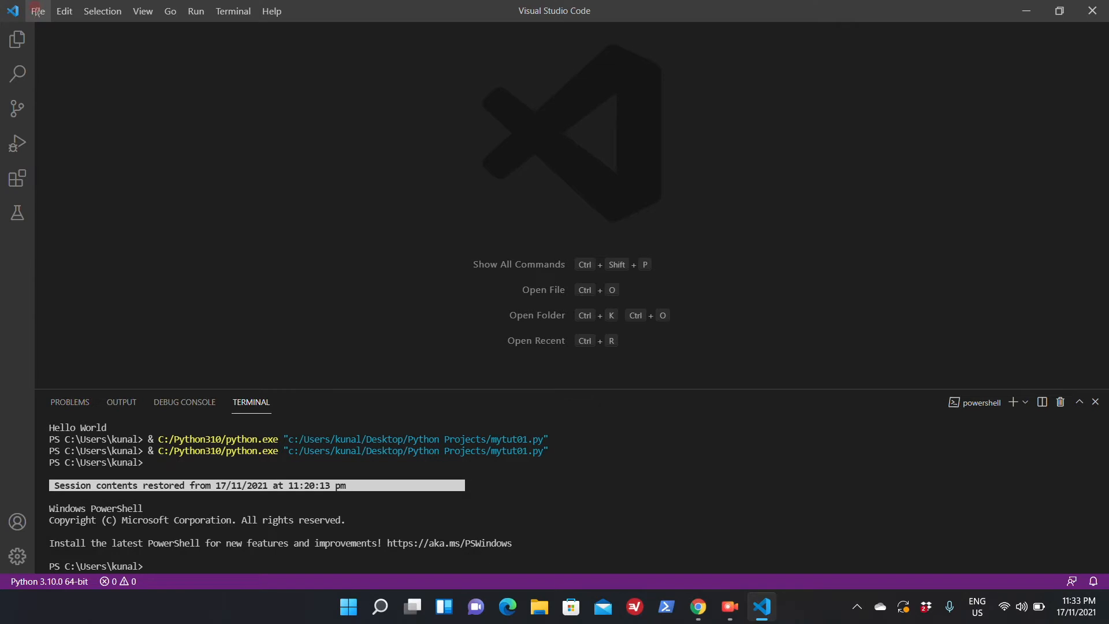
# - Create a new untitled file and save it as mywindowstu01.py in Python Projects
pyautogui.click(37, 10)
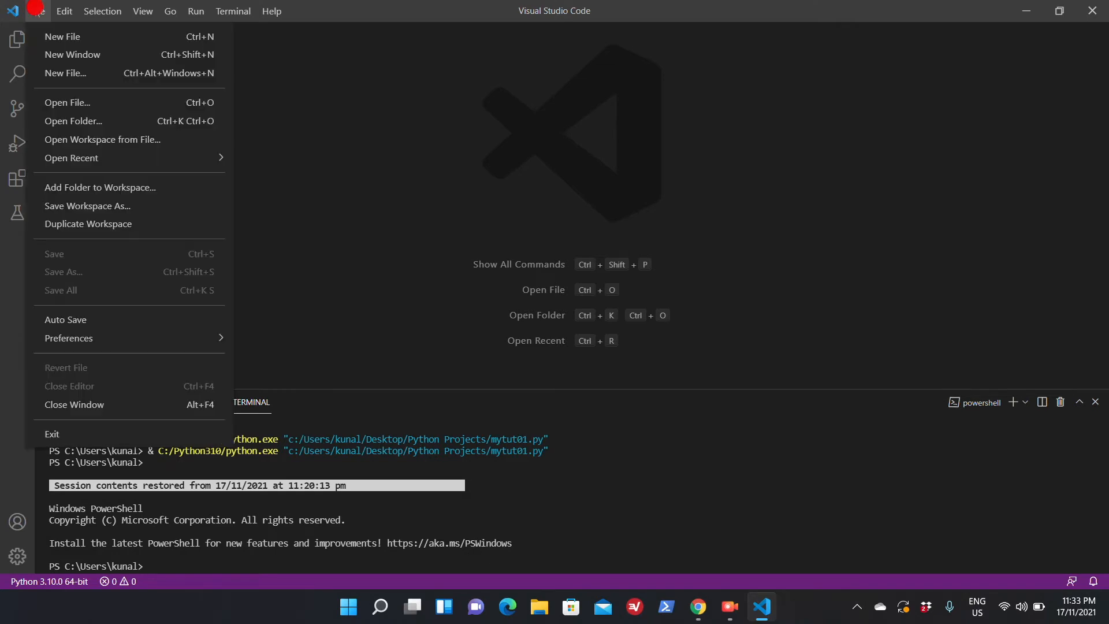
pyautogui.click(62, 37)
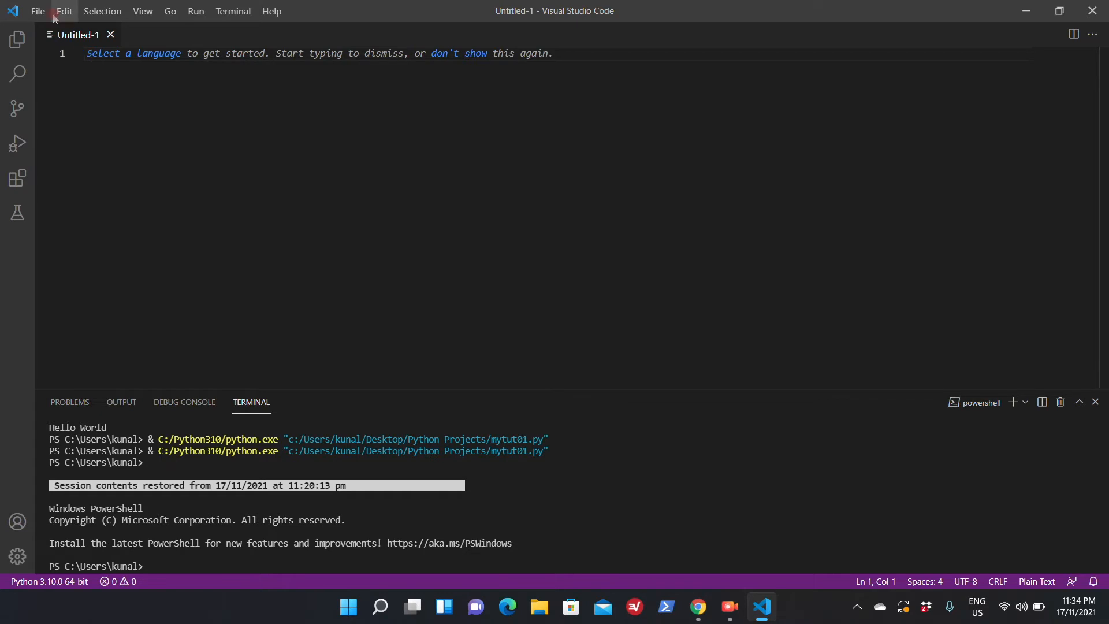
pyautogui.click(37, 10)
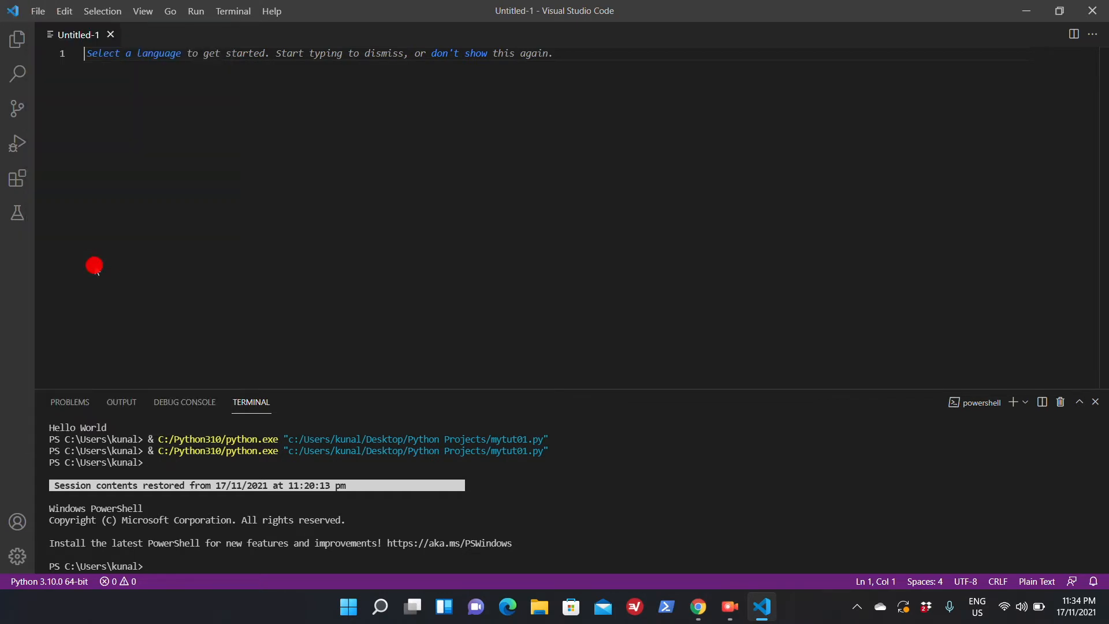
pyautogui.press('ctrl+s')
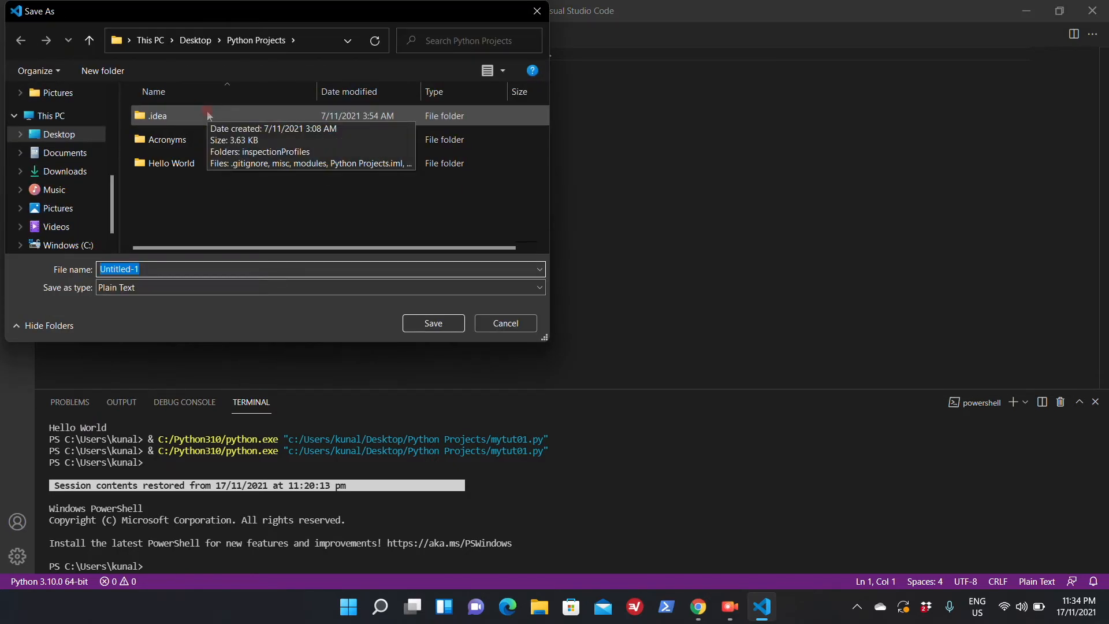
pyautogui.write('mywindowstu01.')
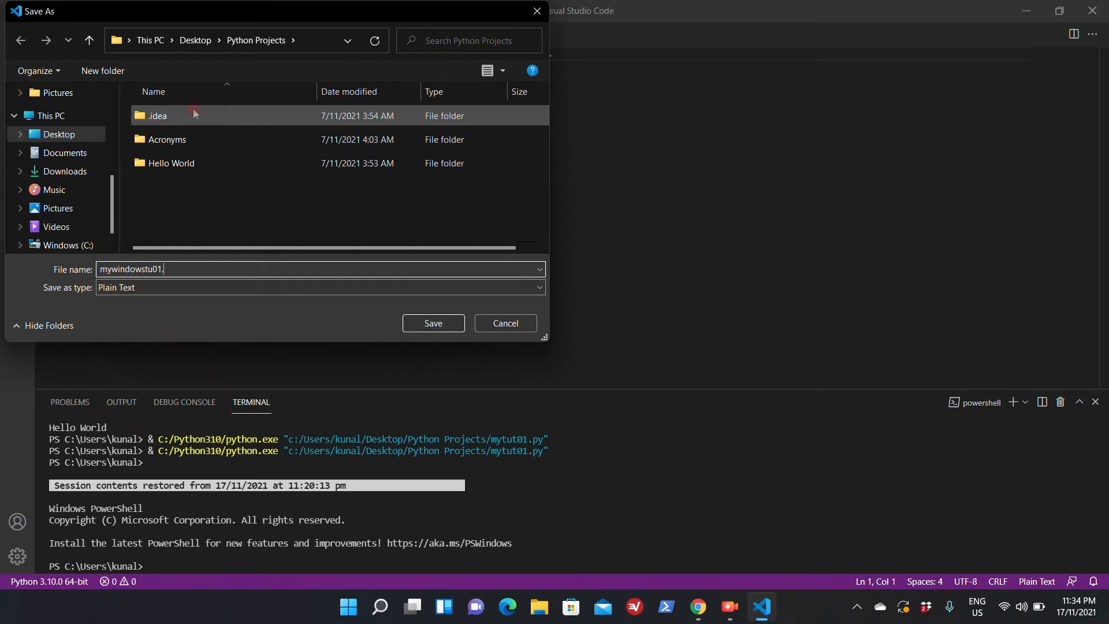
pyautogui.write('py')
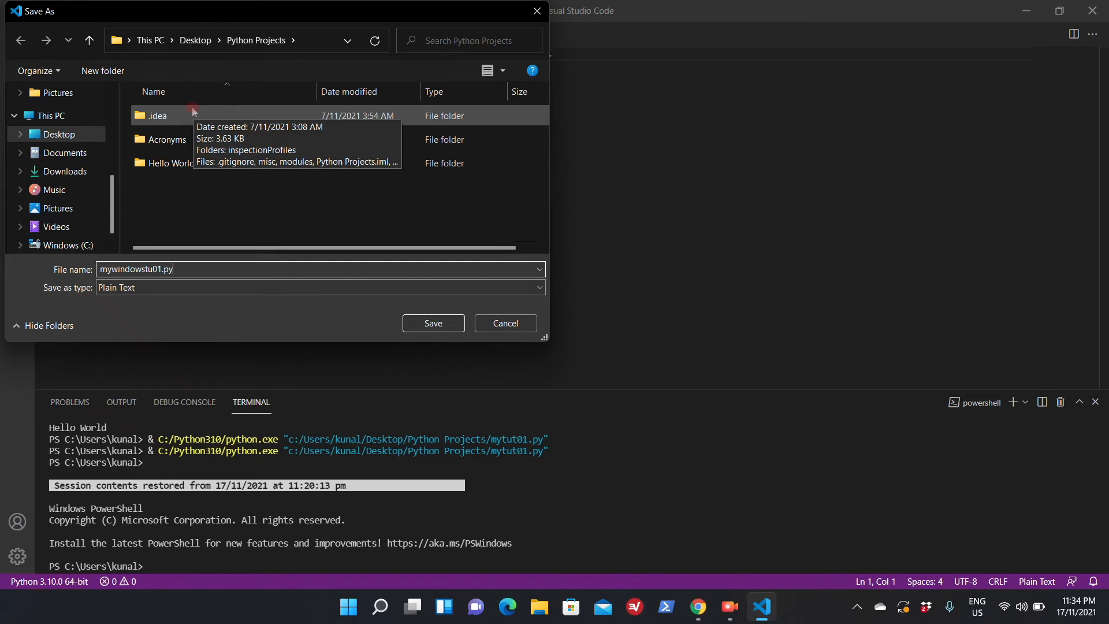
pyautogui.click(432, 323)
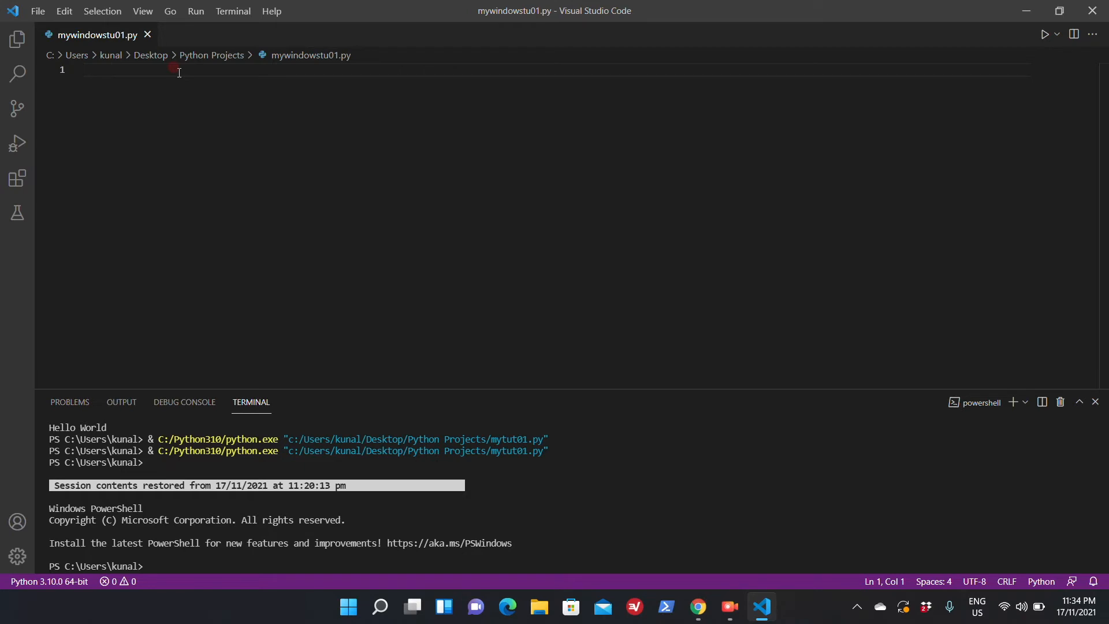
# - Write print('Hello World') on line 1 of mywindowstu01.py
pyautogui.write('print(')
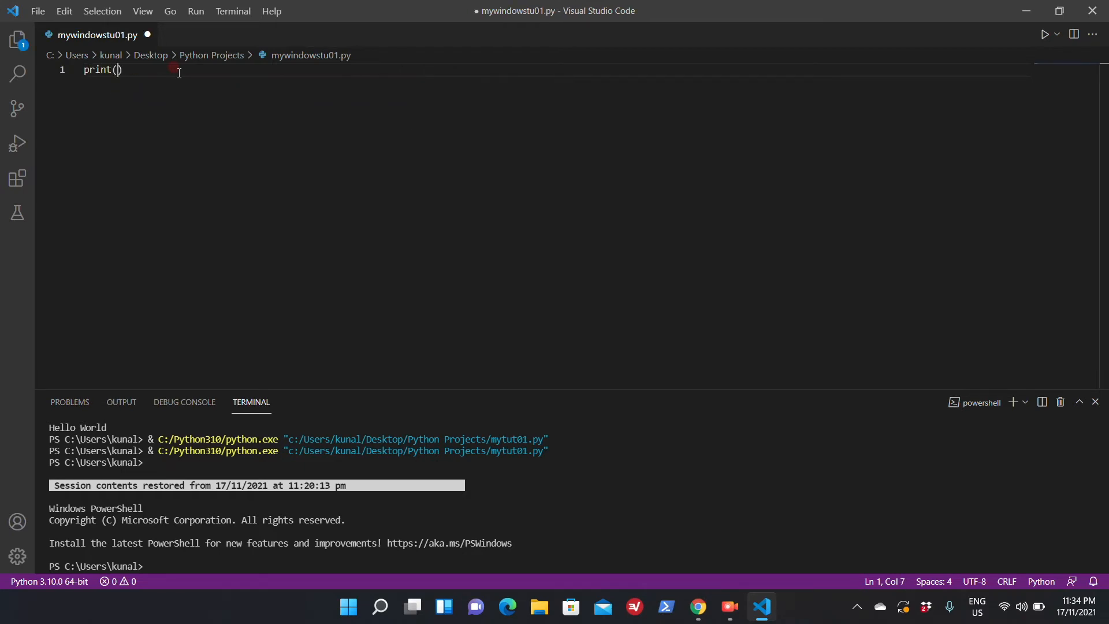
pyautogui.write("'H")
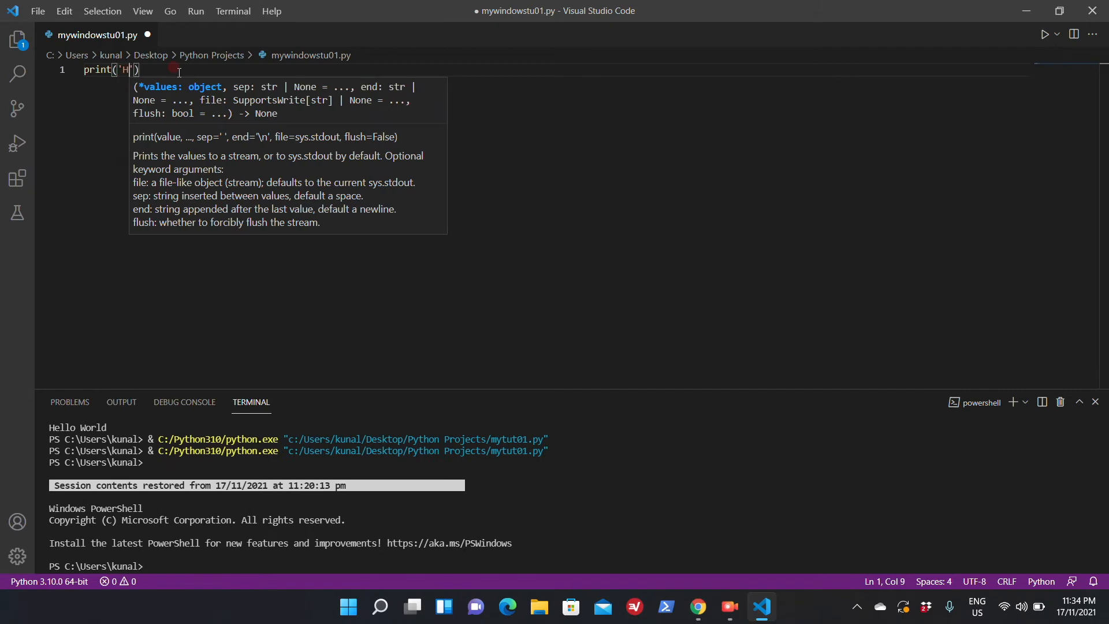
pyautogui.write('ello')
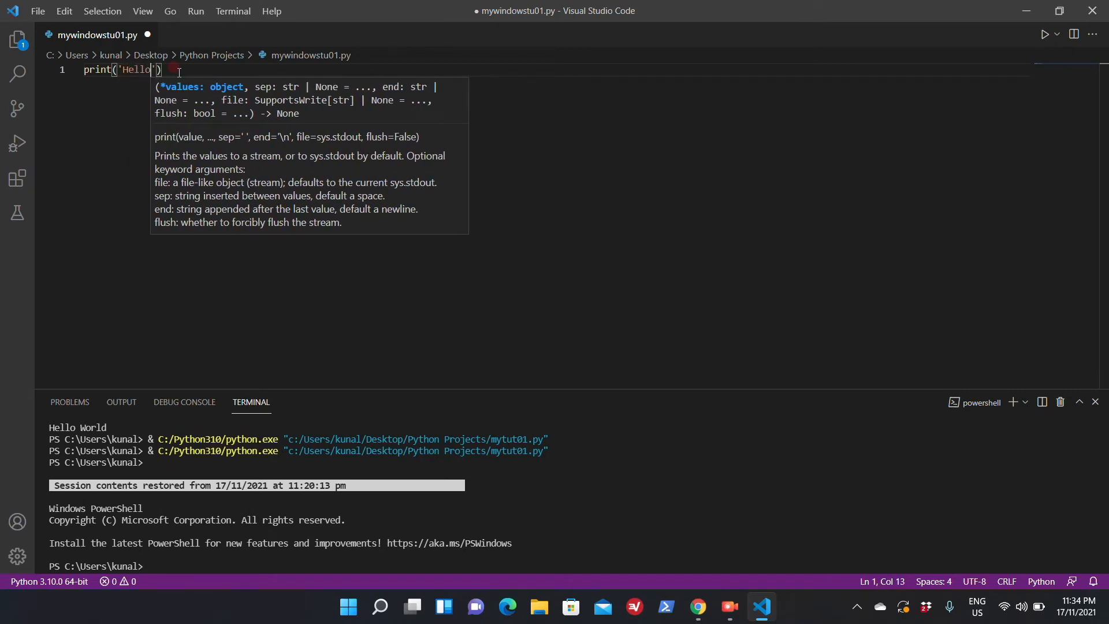
pyautogui.write('World')
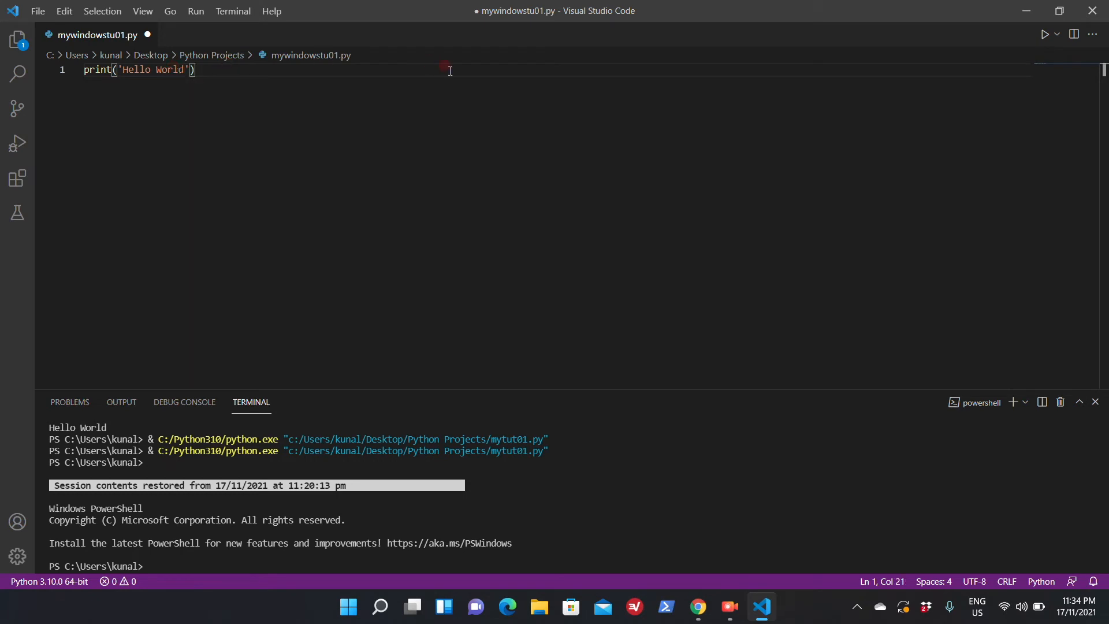
pyautogui.moveTo(1044, 45)
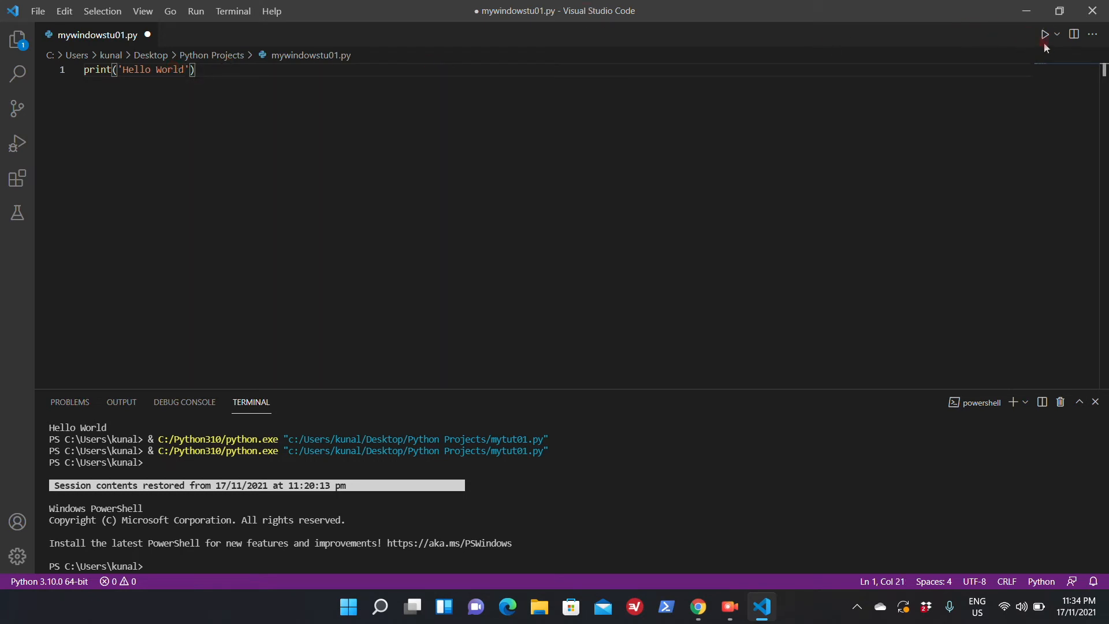
pyautogui.moveTo(1046, 33)
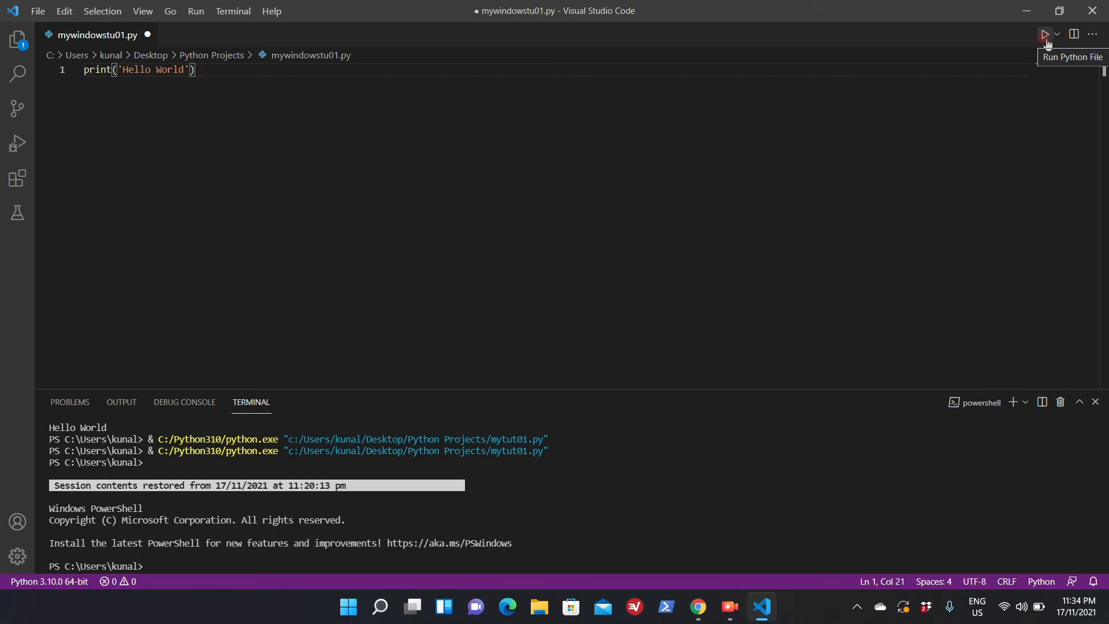
pyautogui.moveTo(741, 90)
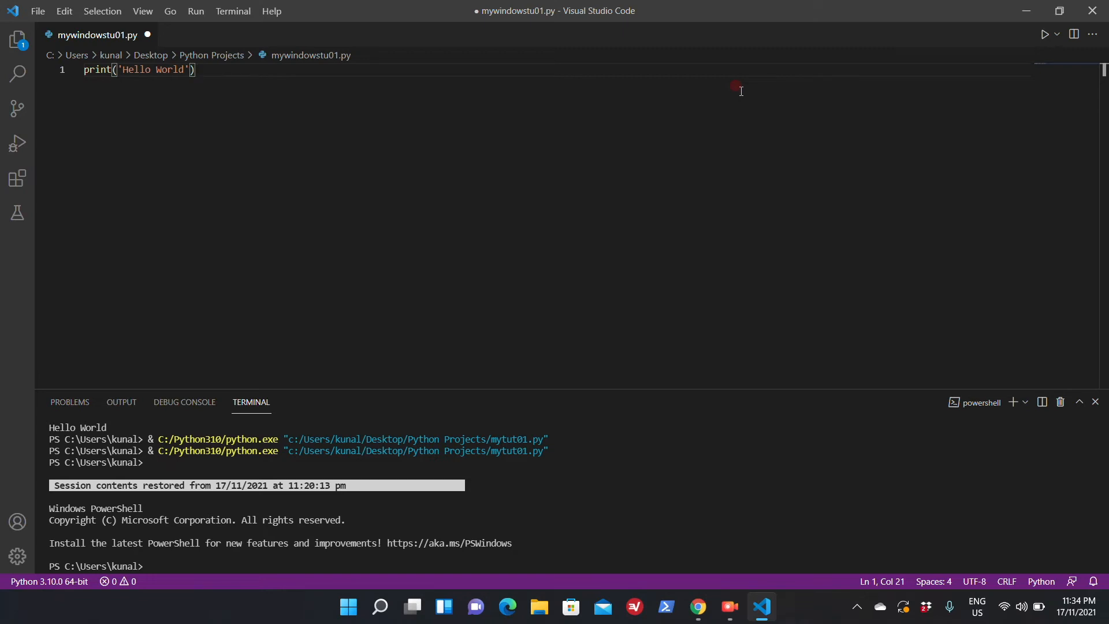
pyautogui.moveTo(30, 503)
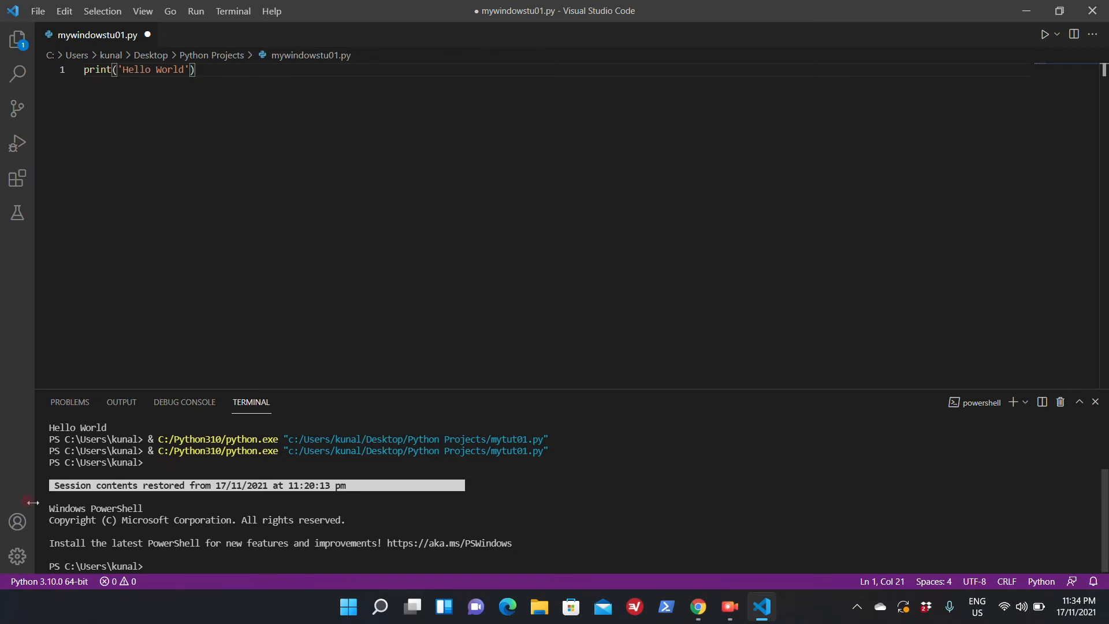
pyautogui.moveTo(49, 581)
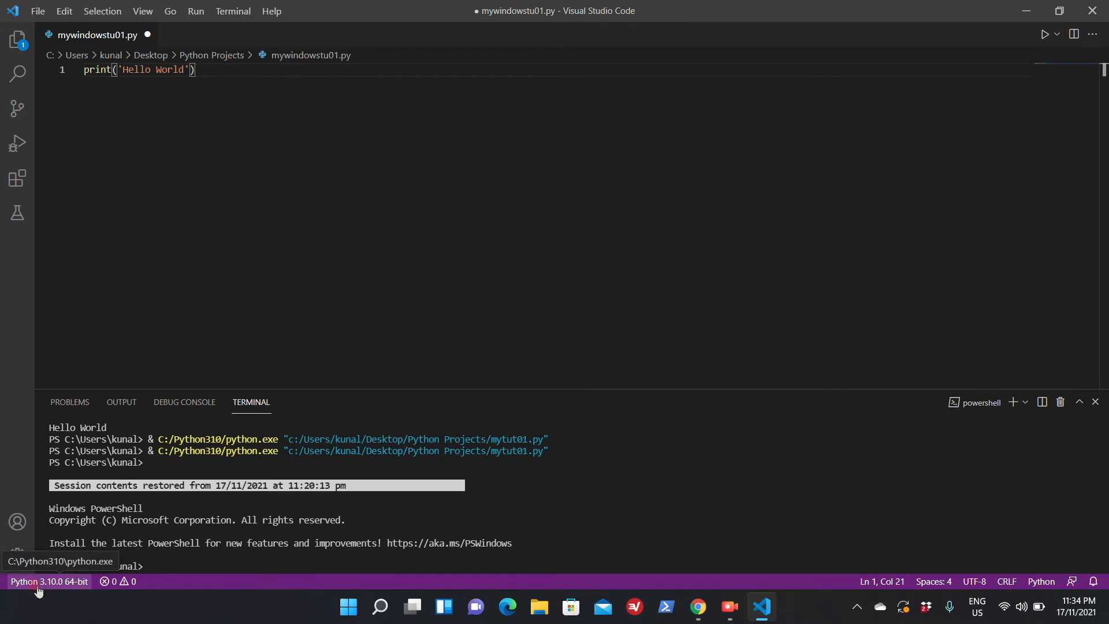
pyautogui.moveTo(43, 587)
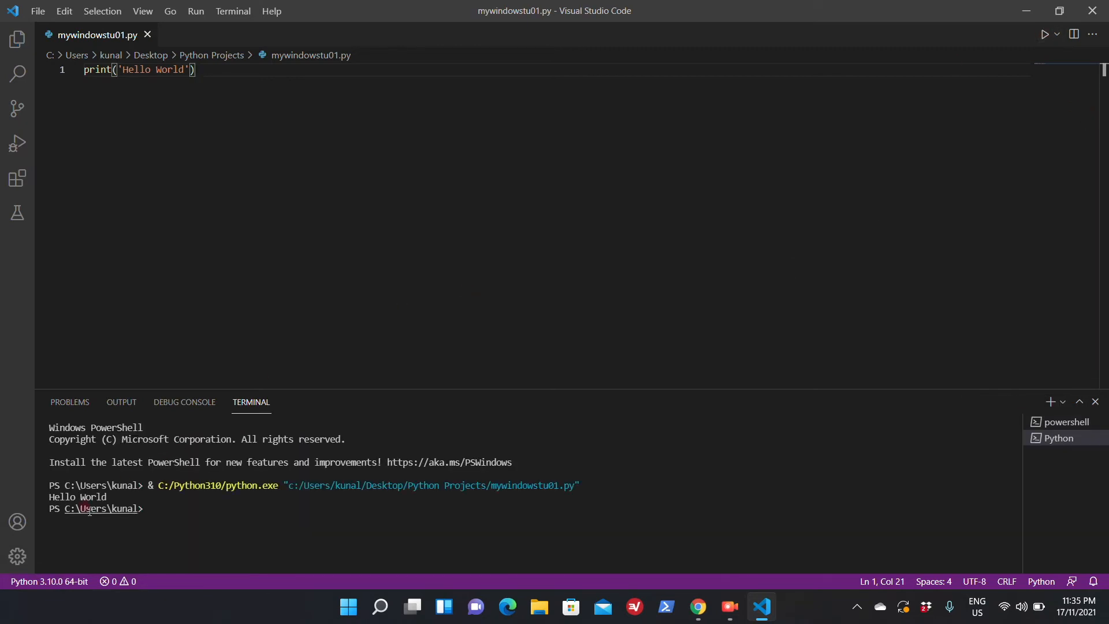
pyautogui.doubleClick(78, 497)
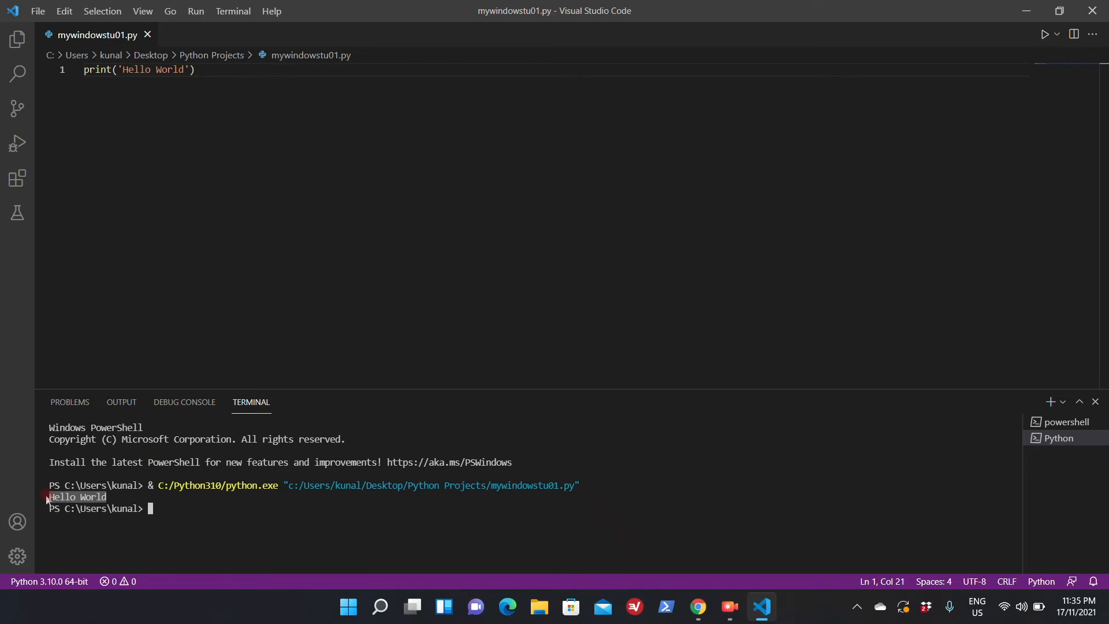
pyautogui.moveTo(181, 80)
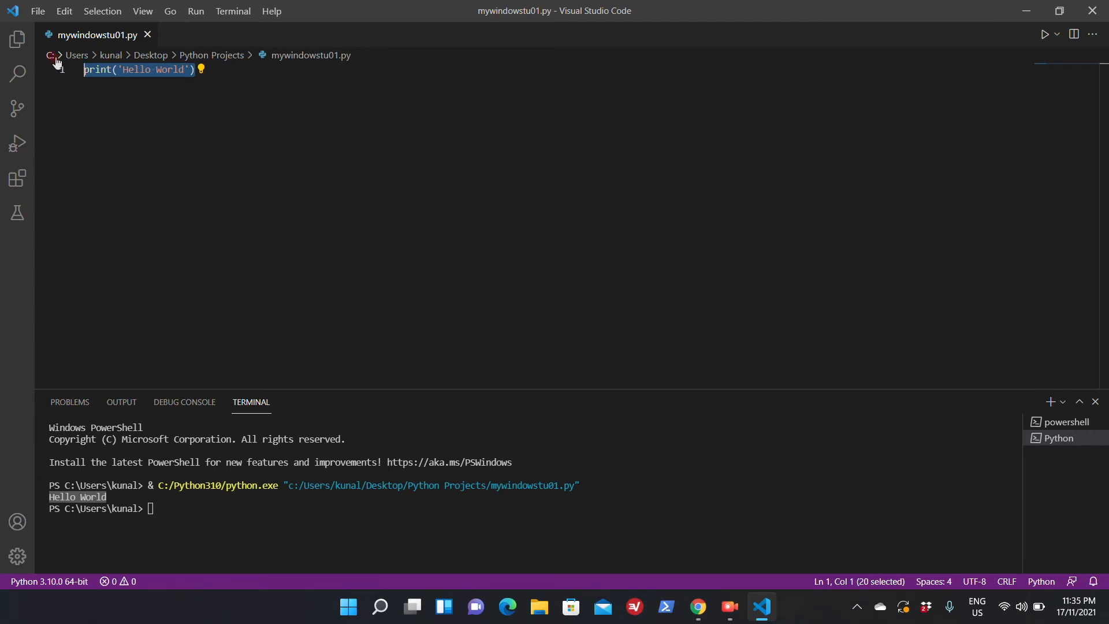
# - Add 'import pyttsx3' as the first line, accepting the completion
pyautogui.write('i')
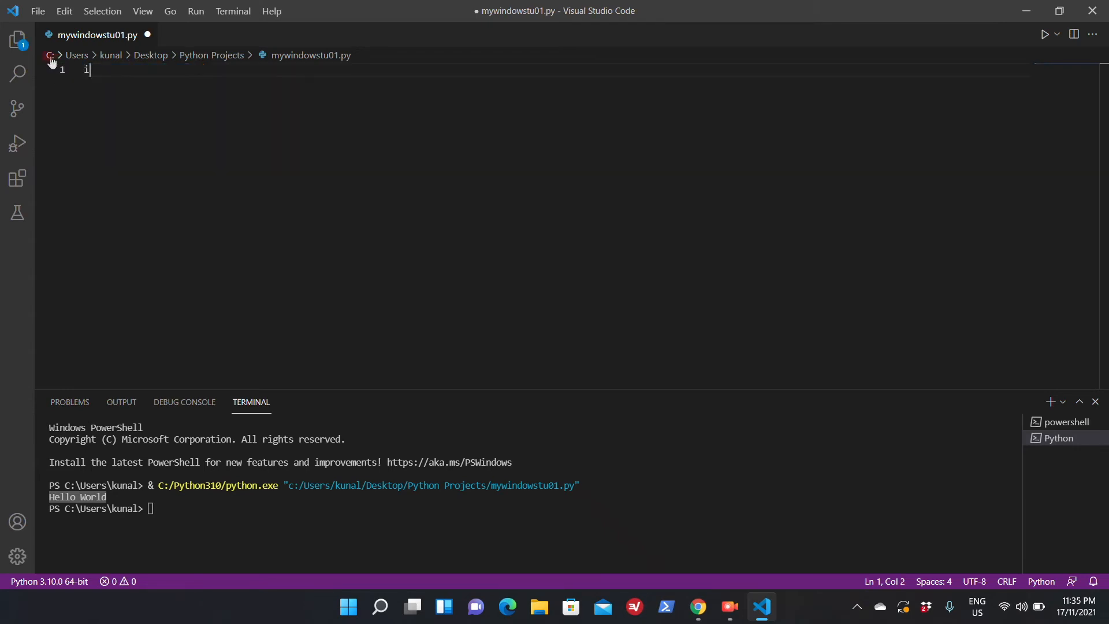
pyautogui.write('mport')
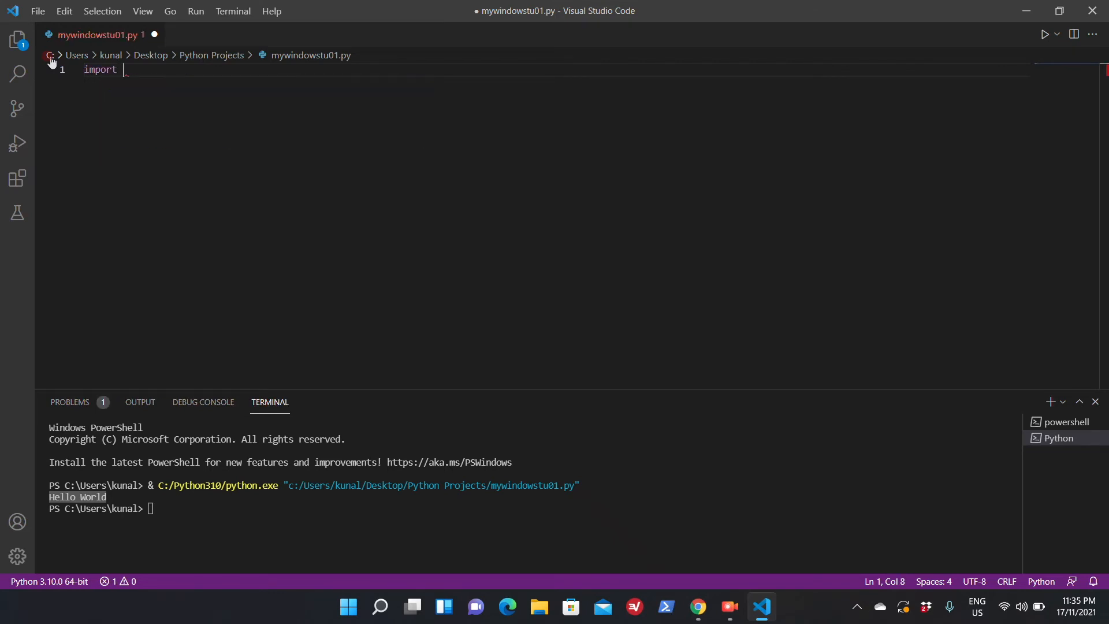
pyautogui.write('pytt')
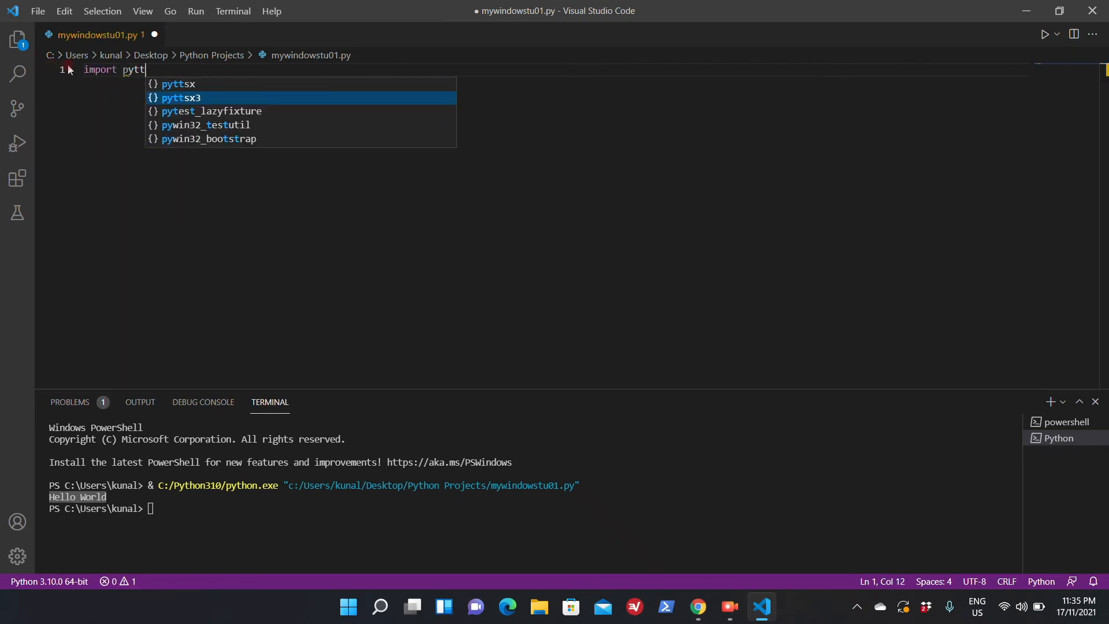
pyautogui.press('Tab')
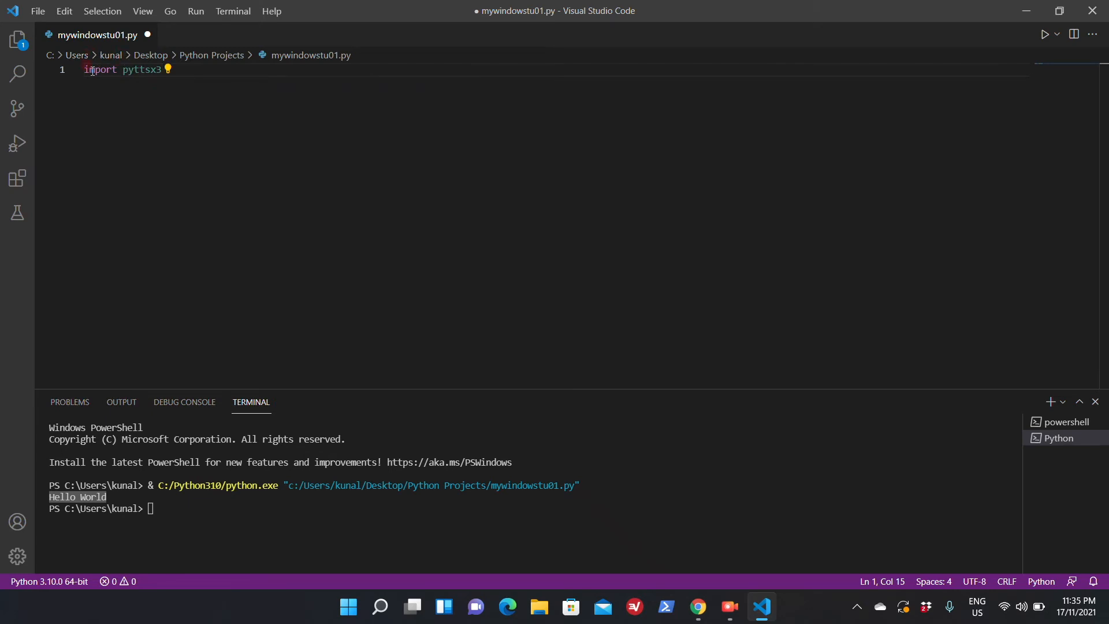
pyautogui.press('Enter')
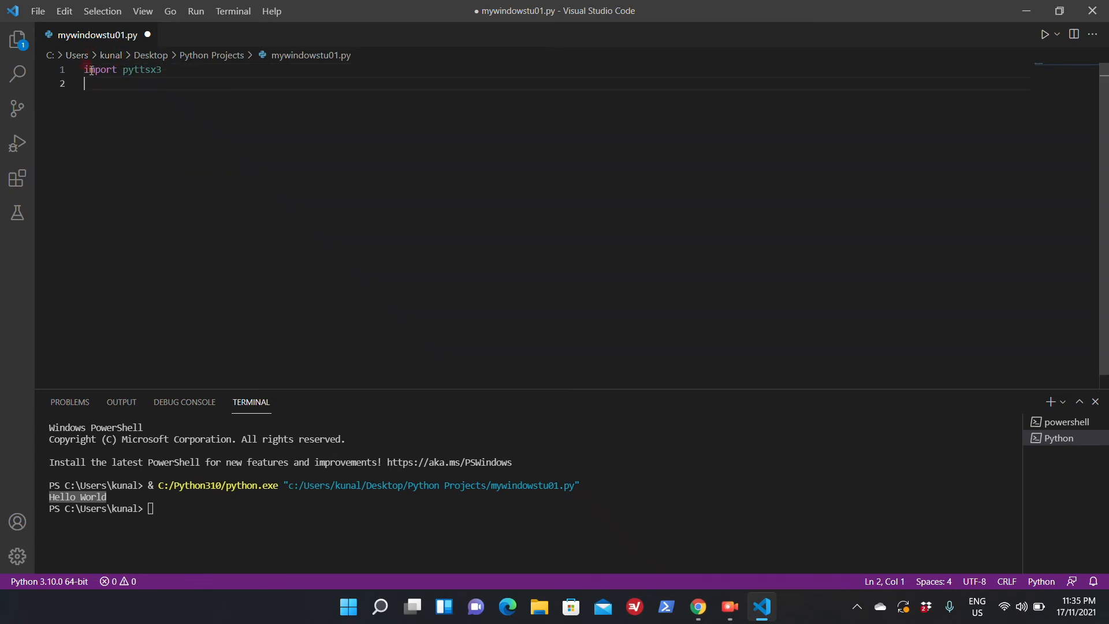
# - Write print('Hello World') on the second line below the import
pyautogui.write('print')
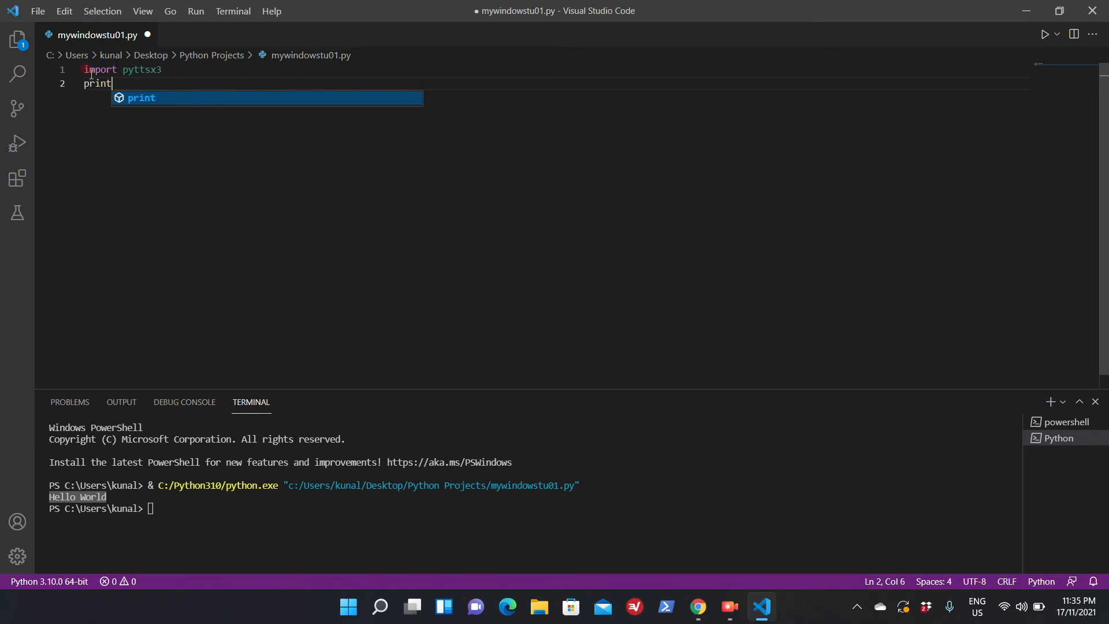
pyautogui.write('(')
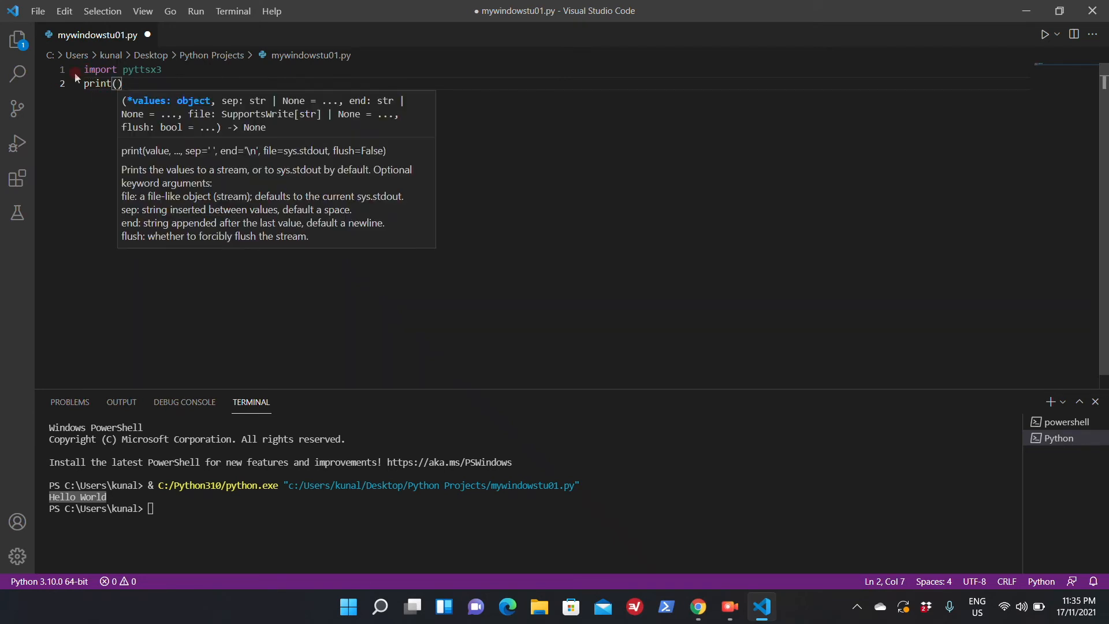
pyautogui.write("'Hello'")
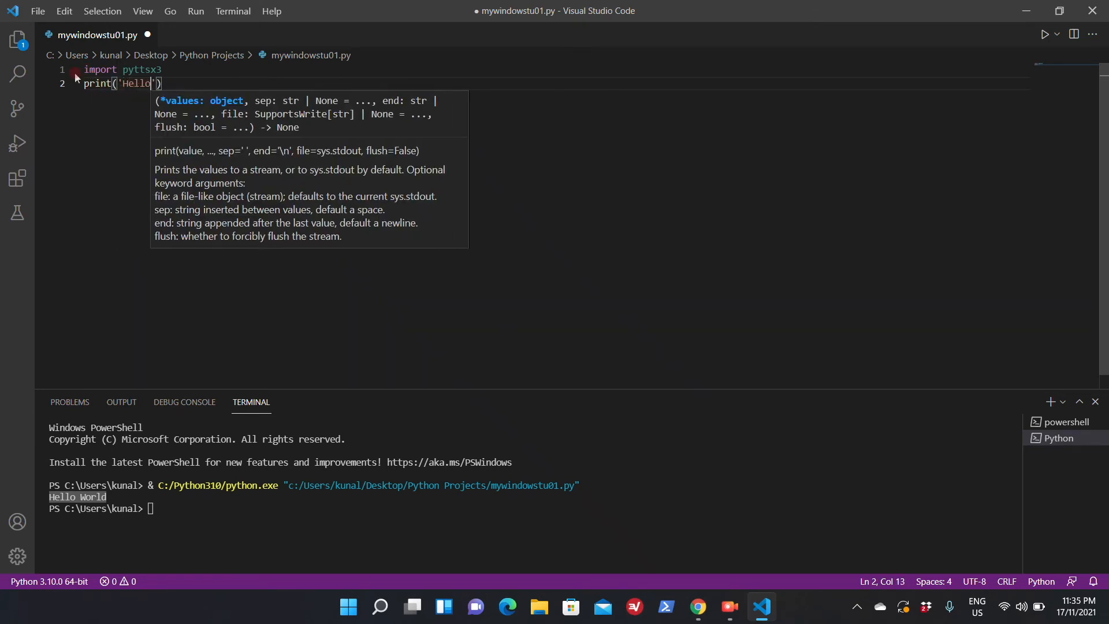
pyautogui.write('World')
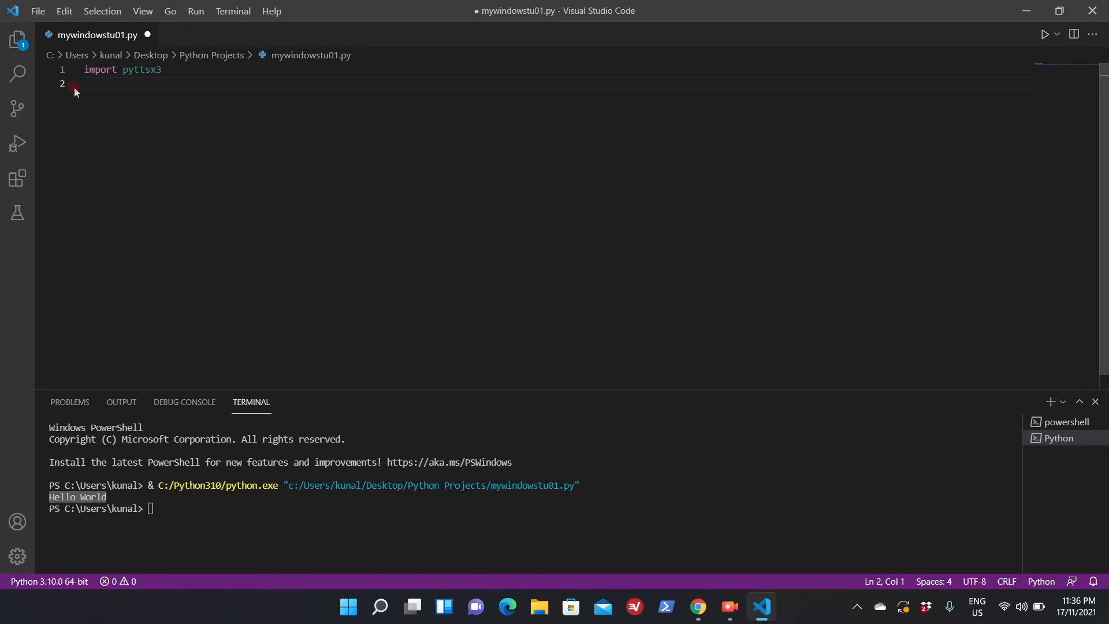
# - Write engine = pyttsx3.init() to create the speech engine
pyautogui.write('engine')
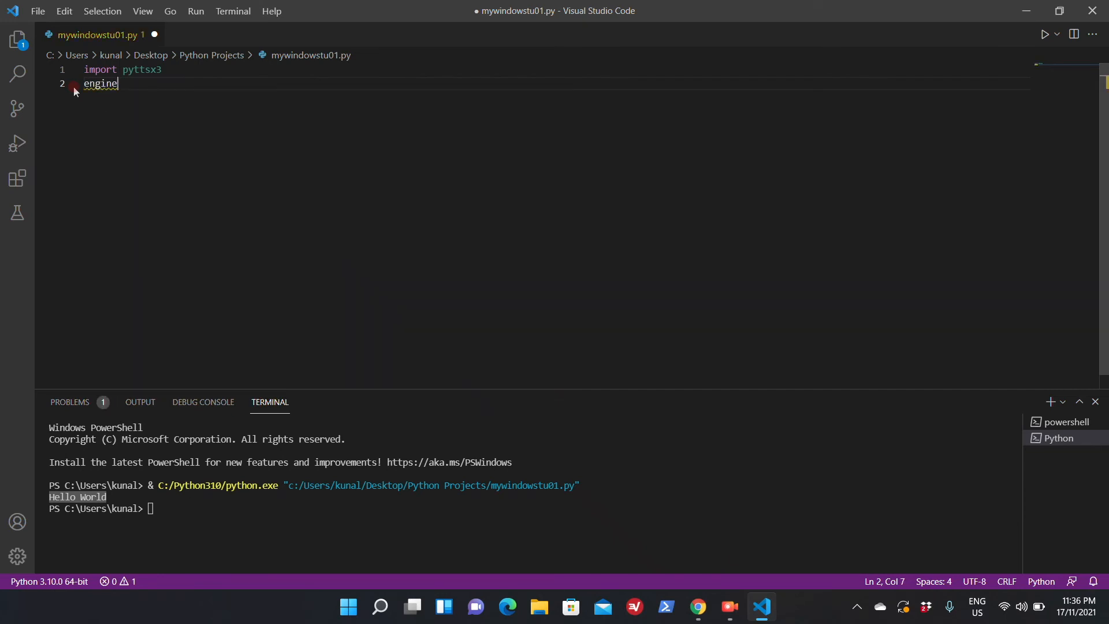
pyautogui.write('=')
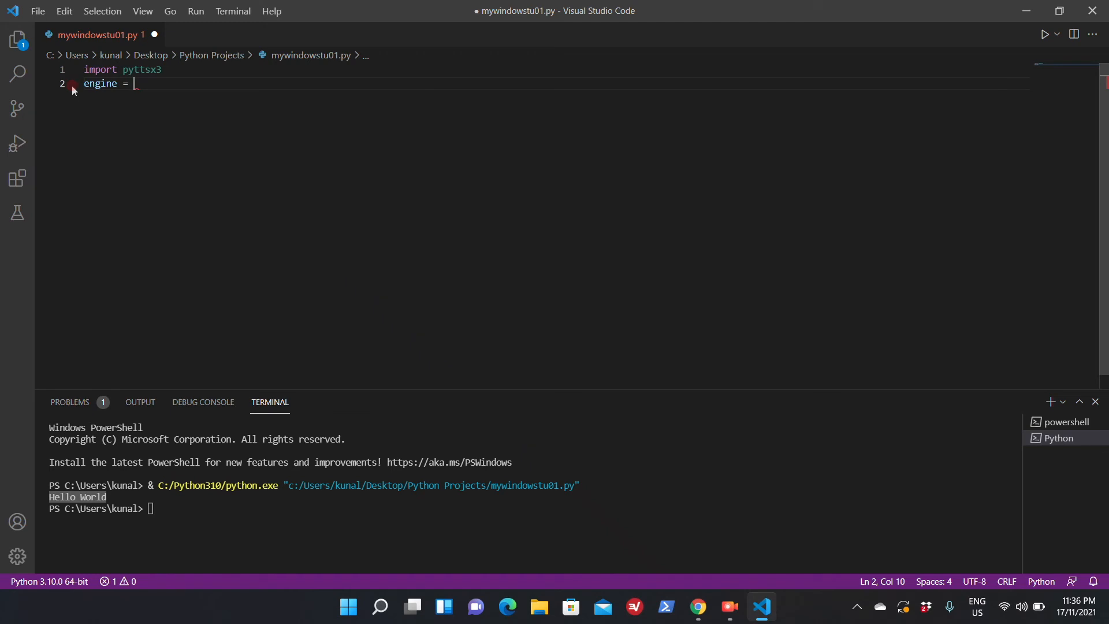
pyautogui.write('pyttsx3')
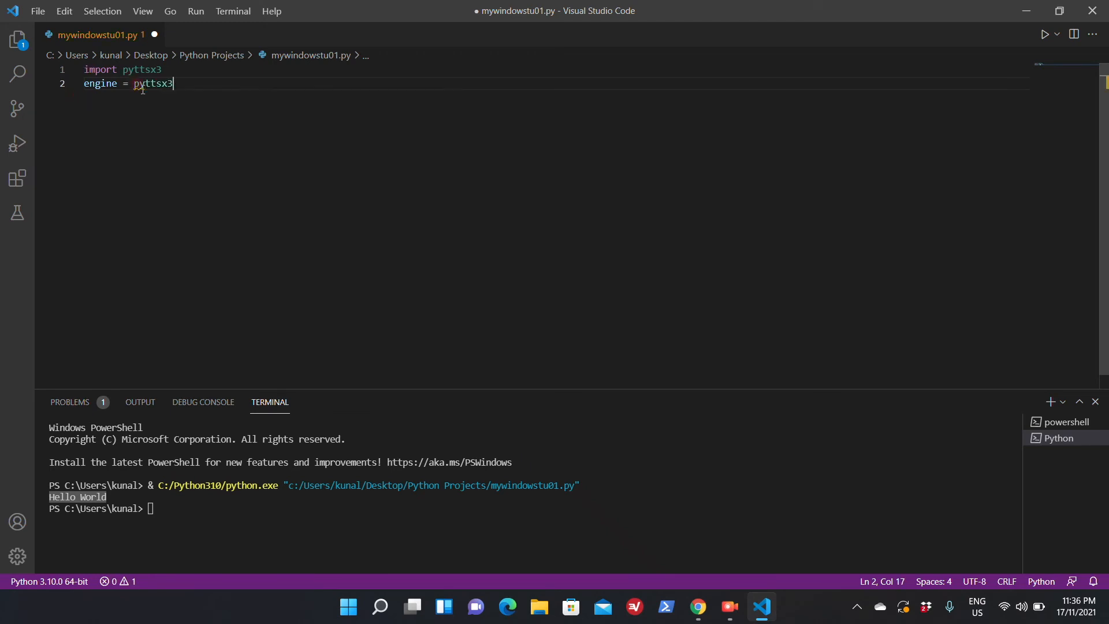
pyautogui.write('.init')
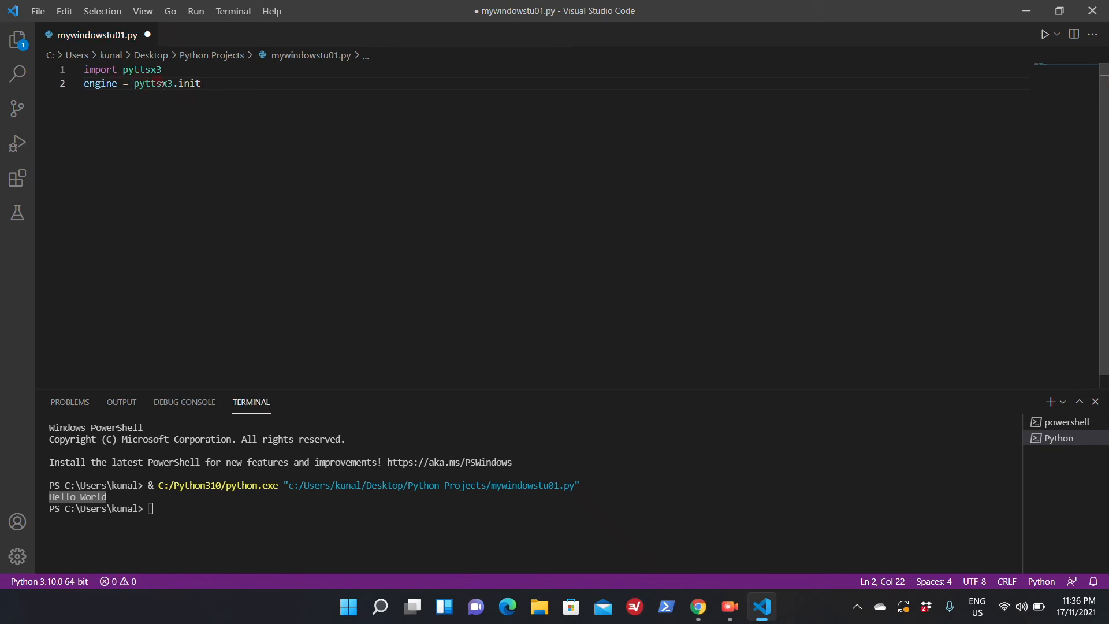
pyautogui.write('()')
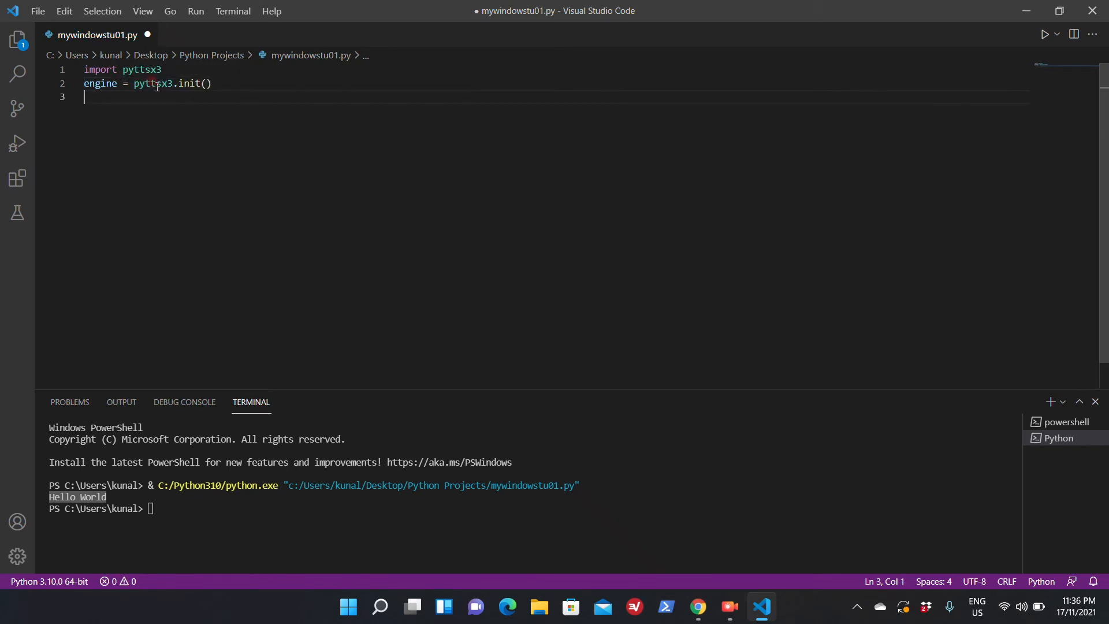
# - Add engine.say("Hello World") and begin the engine.runAndWait() line
pyautogui.write('e')
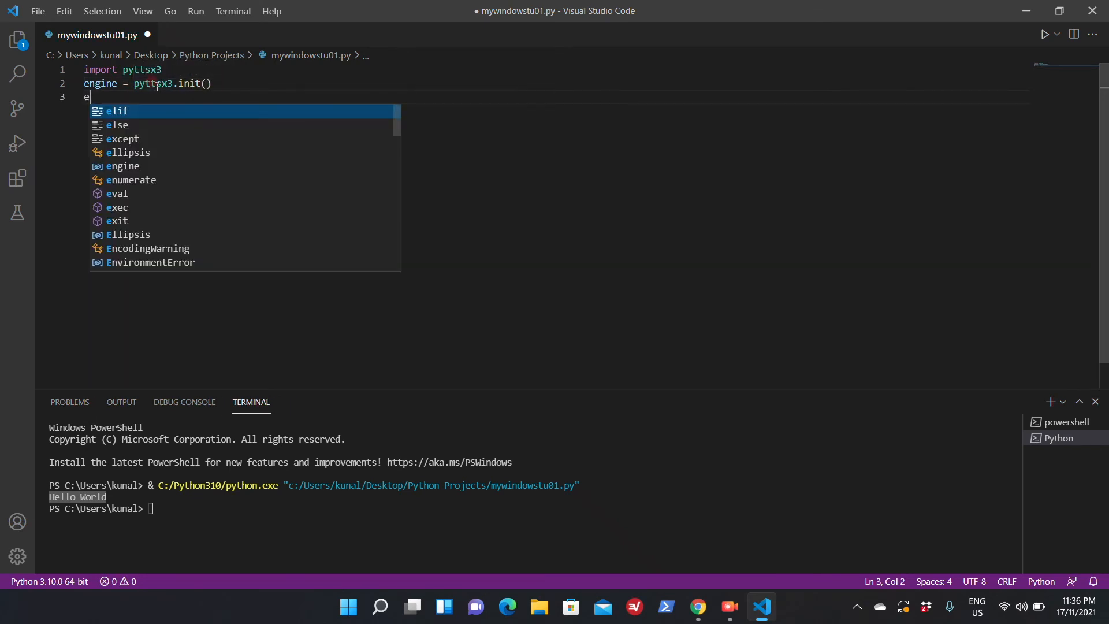
pyautogui.write('n')
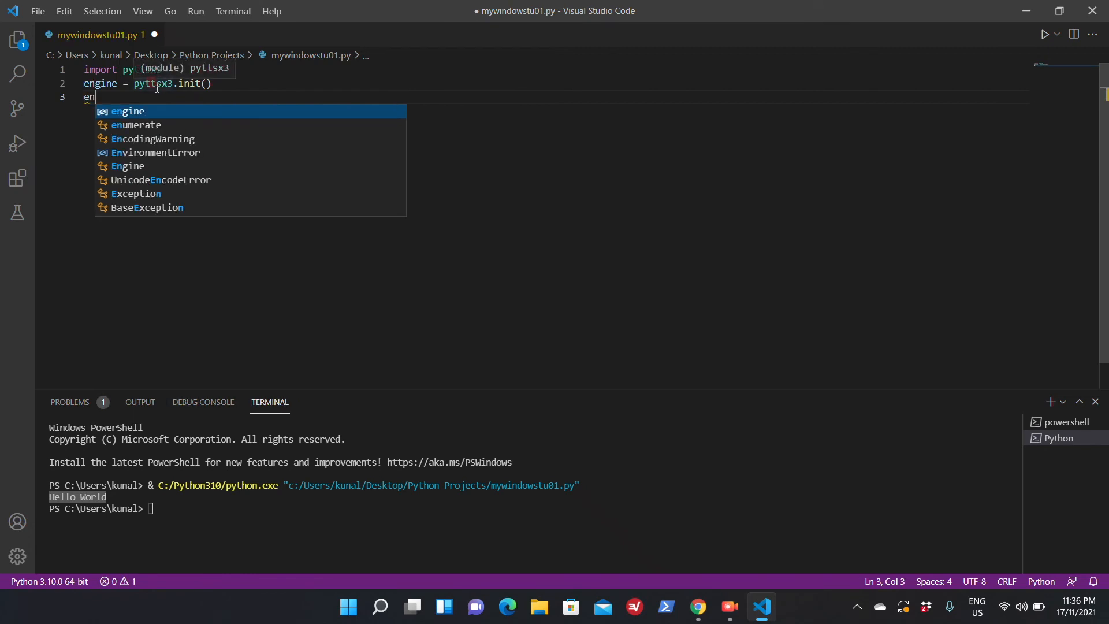
pyautogui.write('gine.say')
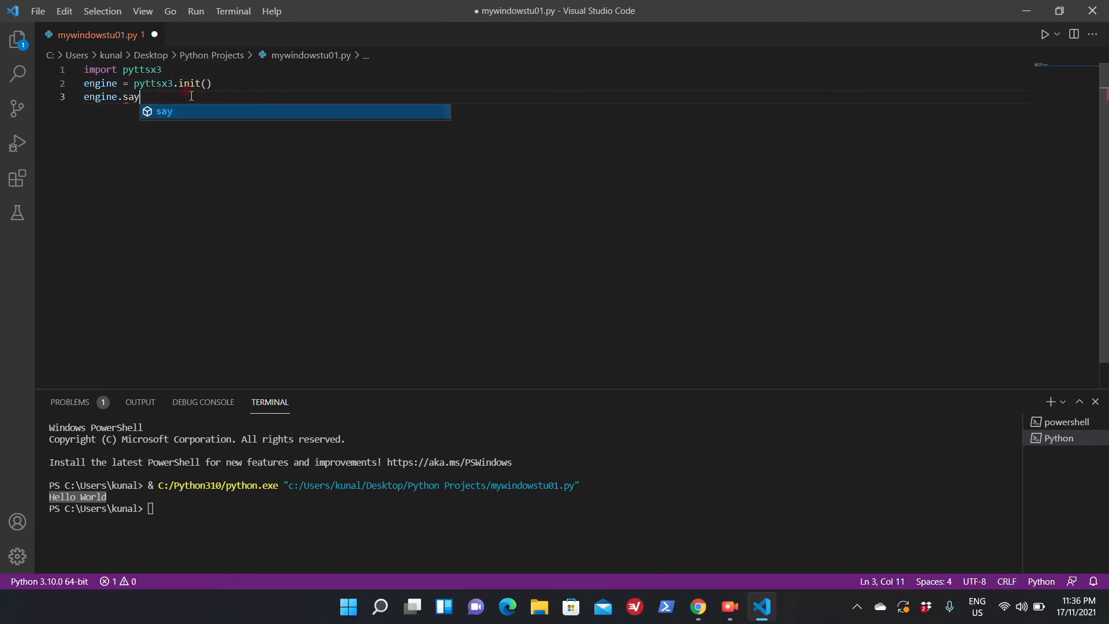
pyautogui.write('(')
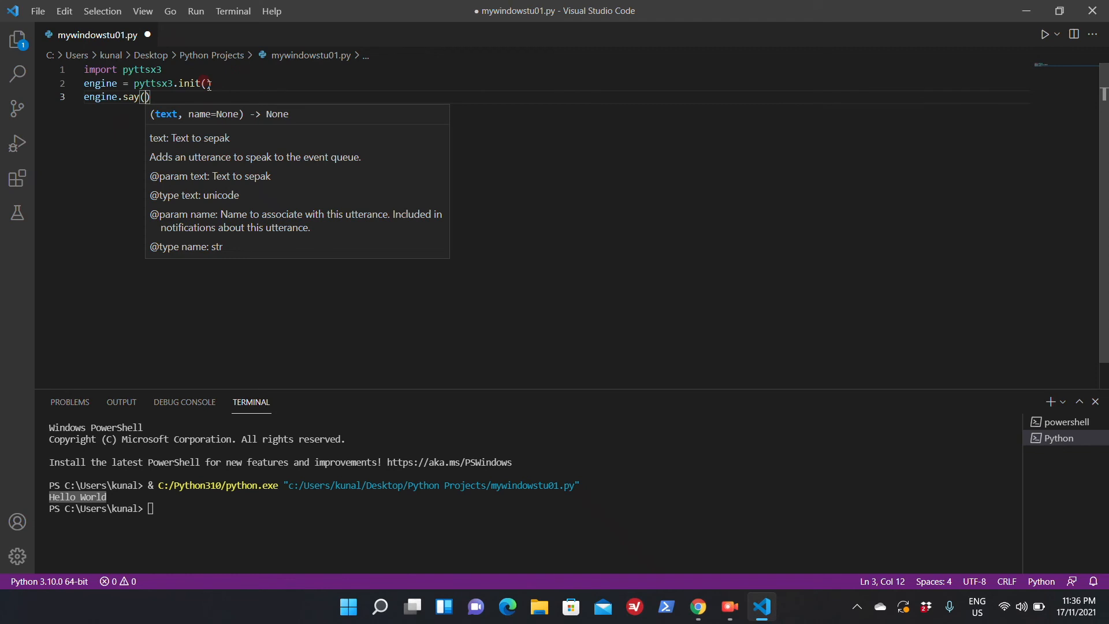
pyautogui.write('"Hello World')
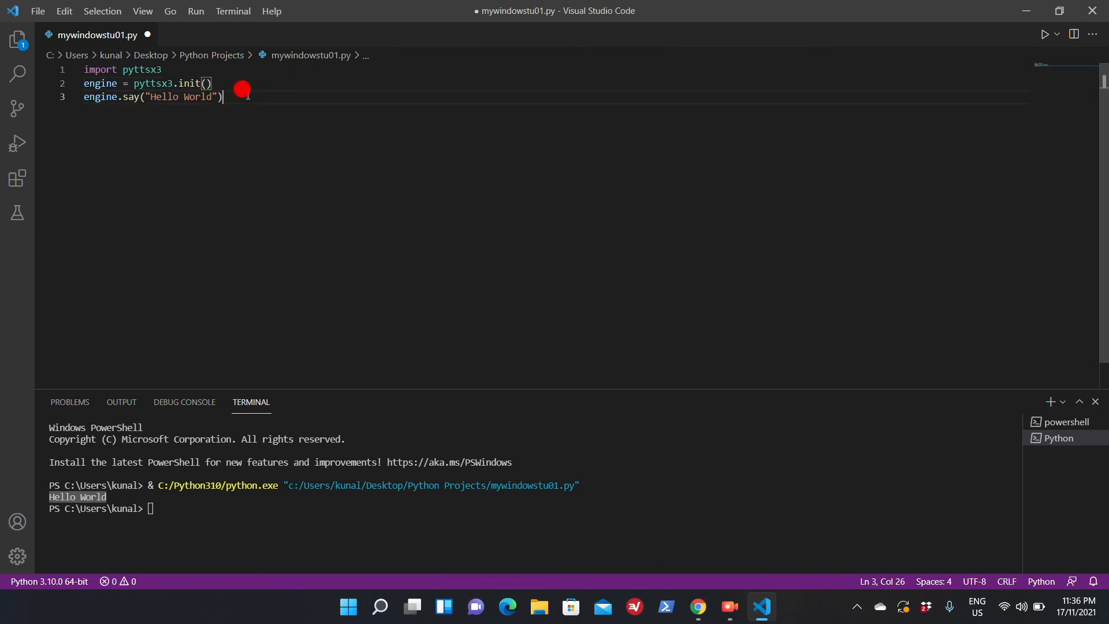
pyautogui.press('enter')
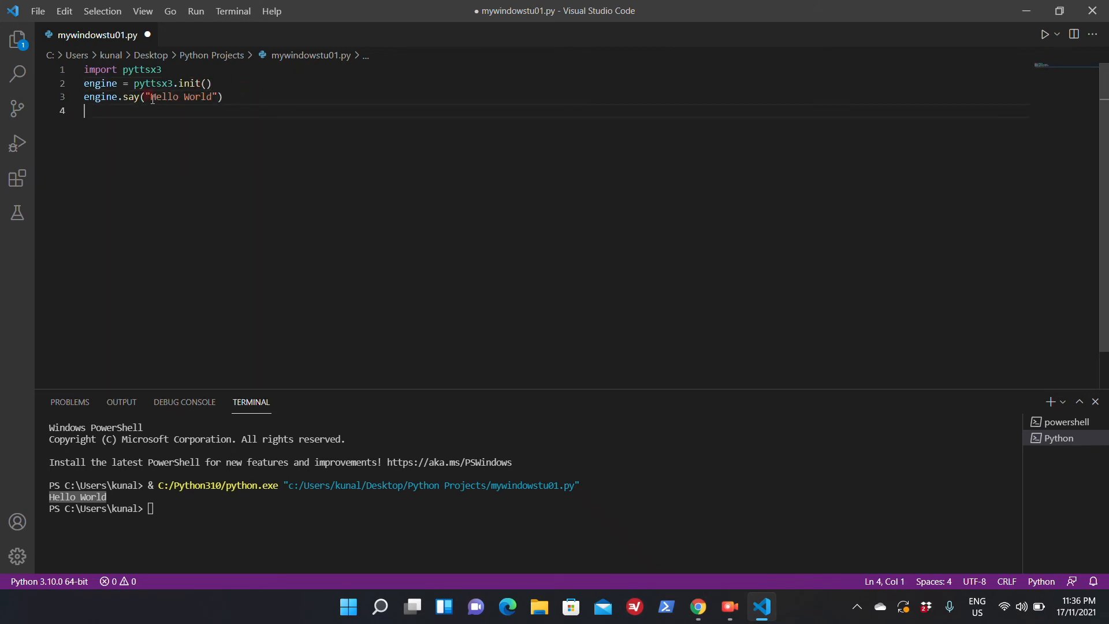
pyautogui.write('en')
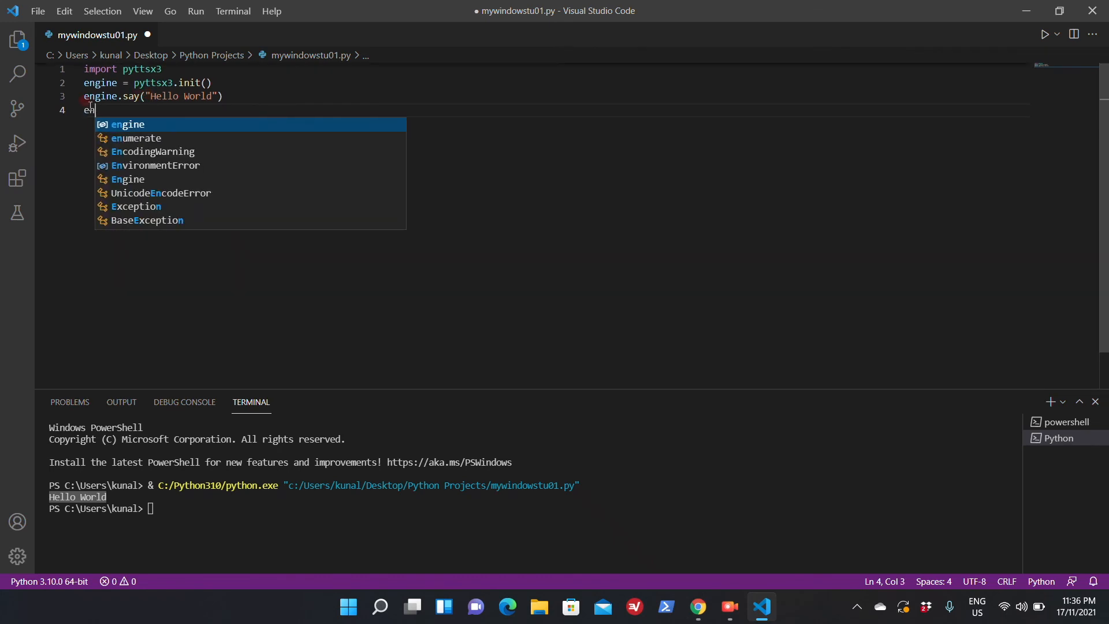
pyautogui.write('ngine.runAndWait(')
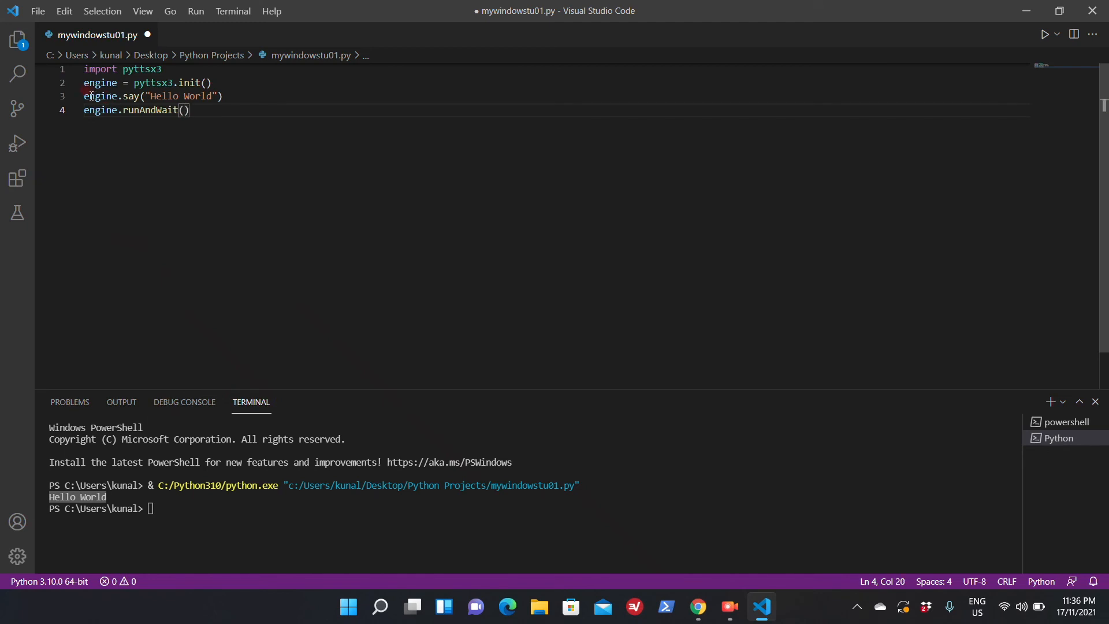
pyautogui.moveTo(251, 167)
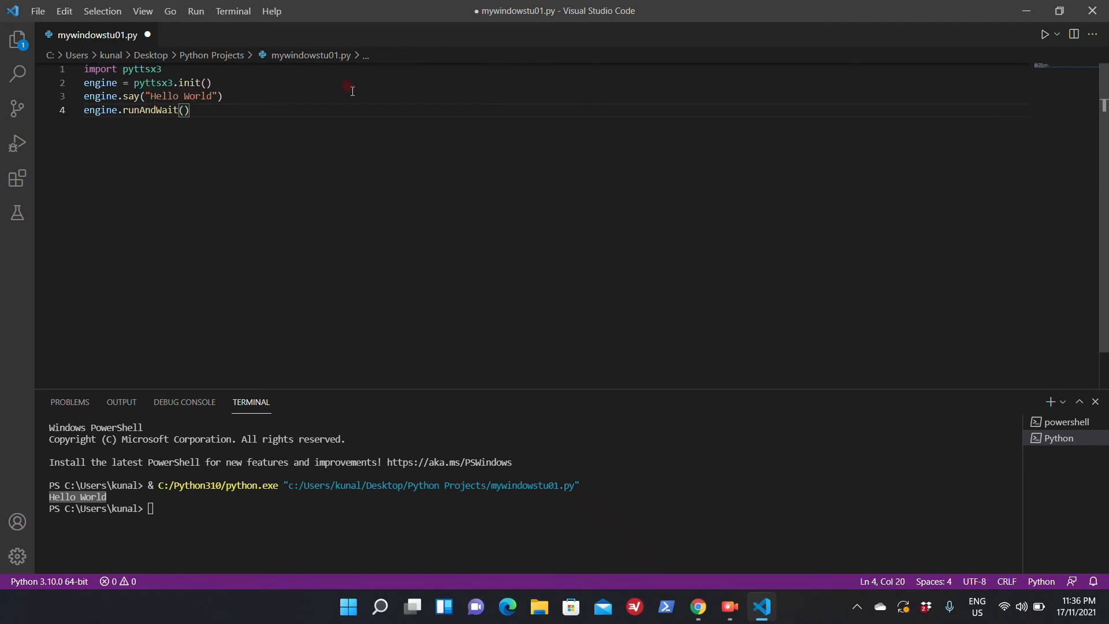
pyautogui.moveTo(1042, 34)
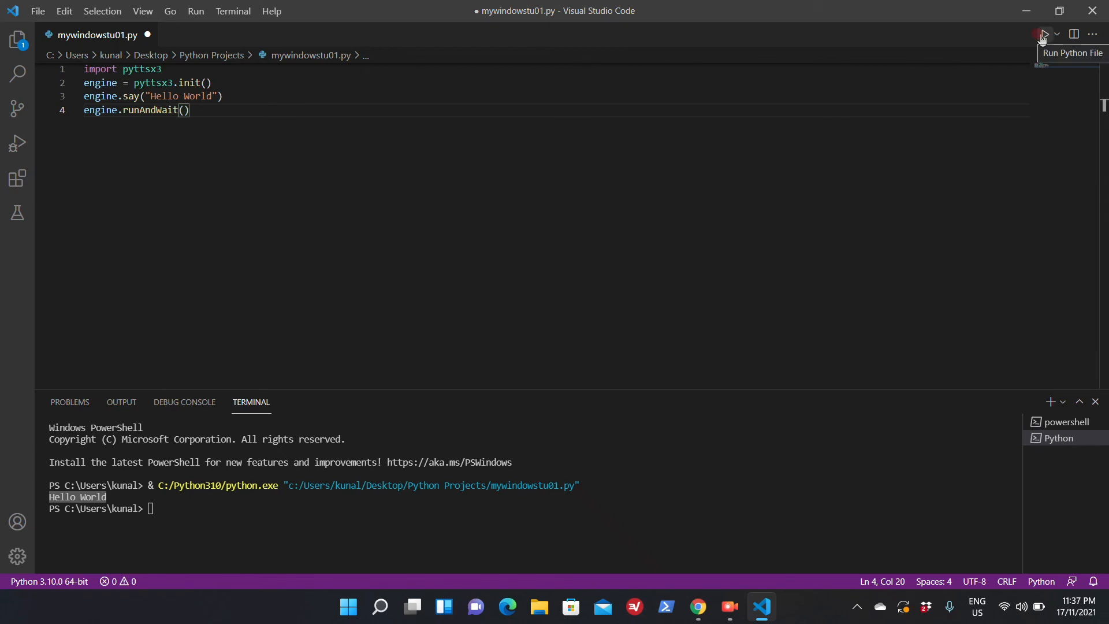
# - Run the speech script in the terminal, then place the cursor in the greeting's word World
pyautogui.click(1043, 34)
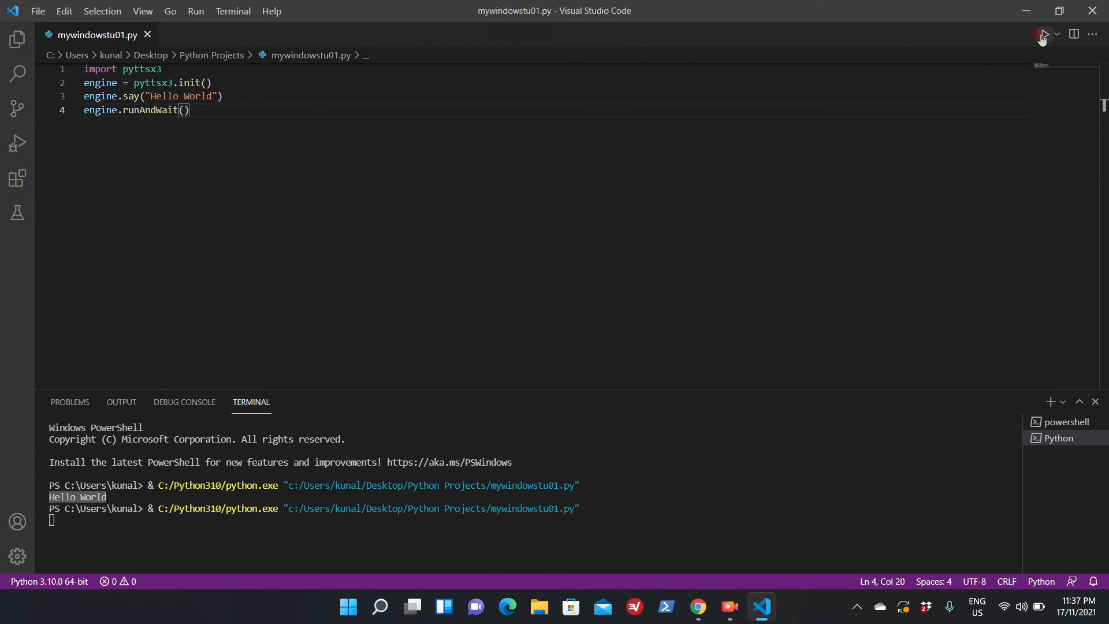
pyautogui.click(1044, 34)
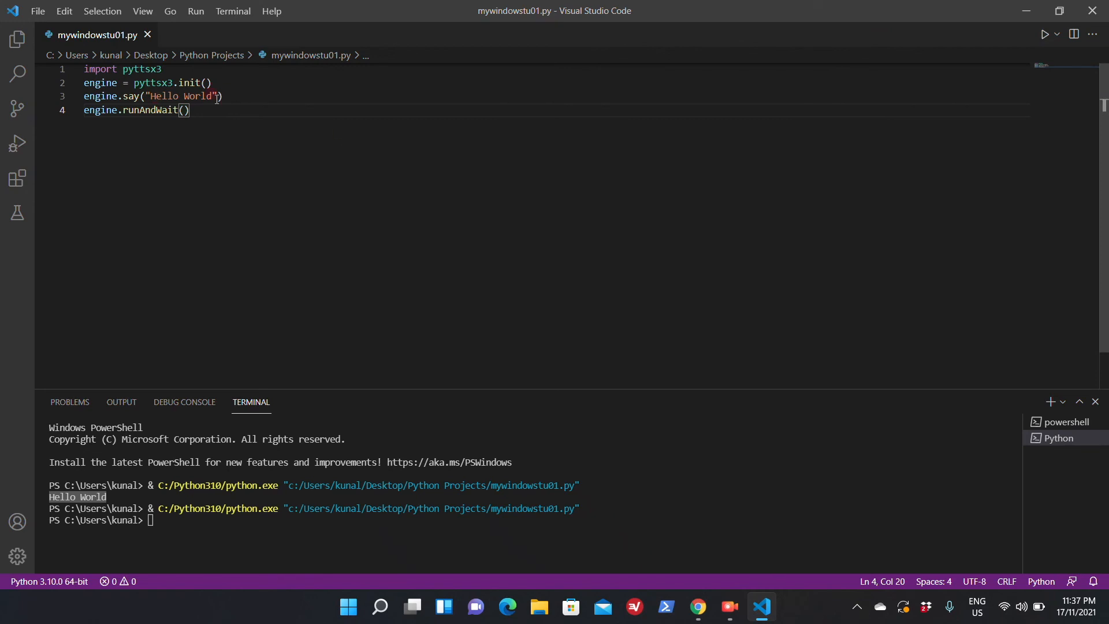
pyautogui.click(211, 96)
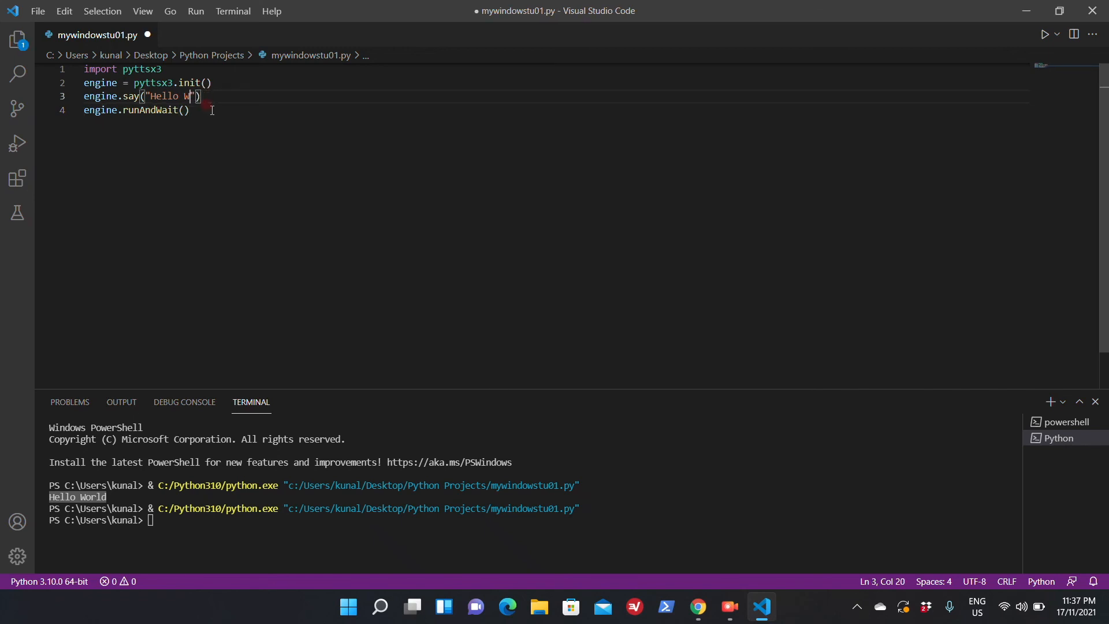
# - Change the greeting in engine.say to "Hello Sam" and run the Python file again
pyautogui.write('Sam')
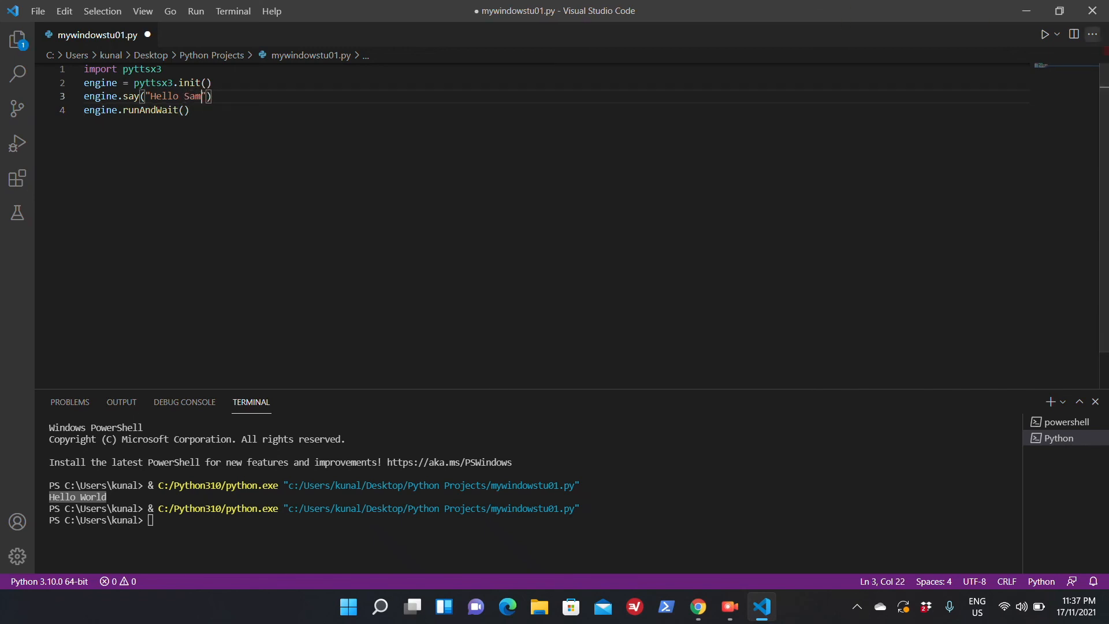
pyautogui.click(1045, 33)
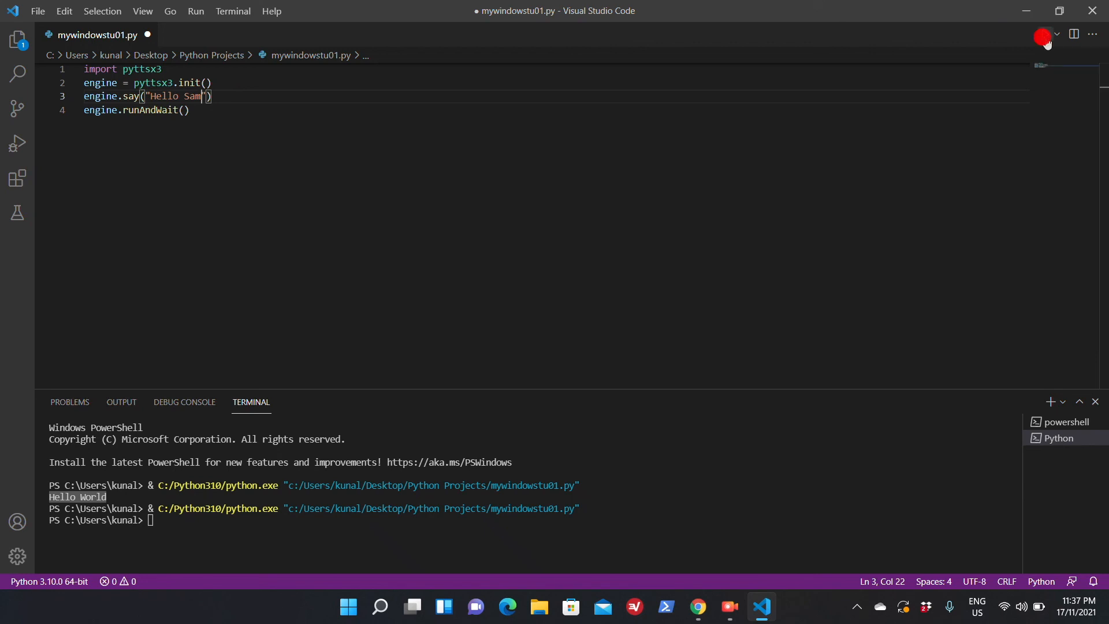
pyautogui.click(1044, 34)
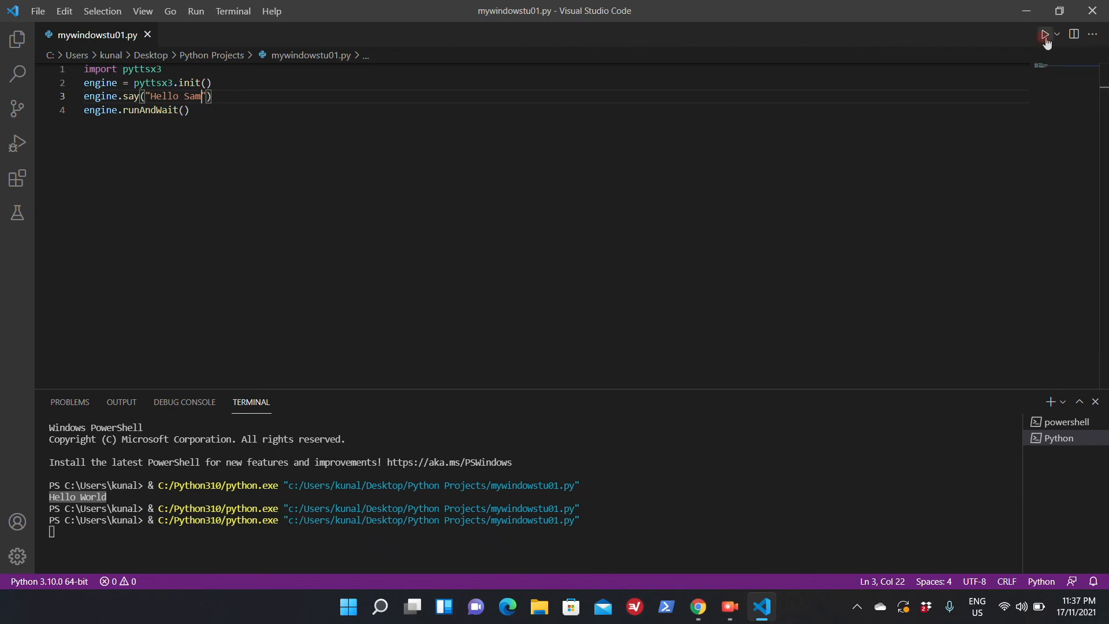
pyautogui.click(1045, 34)
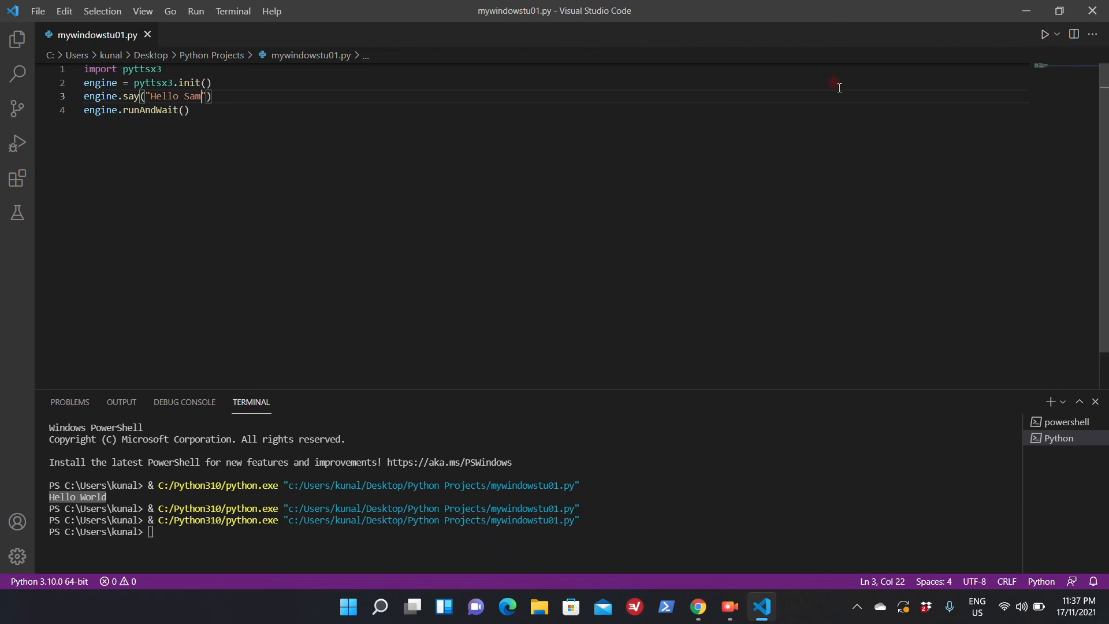